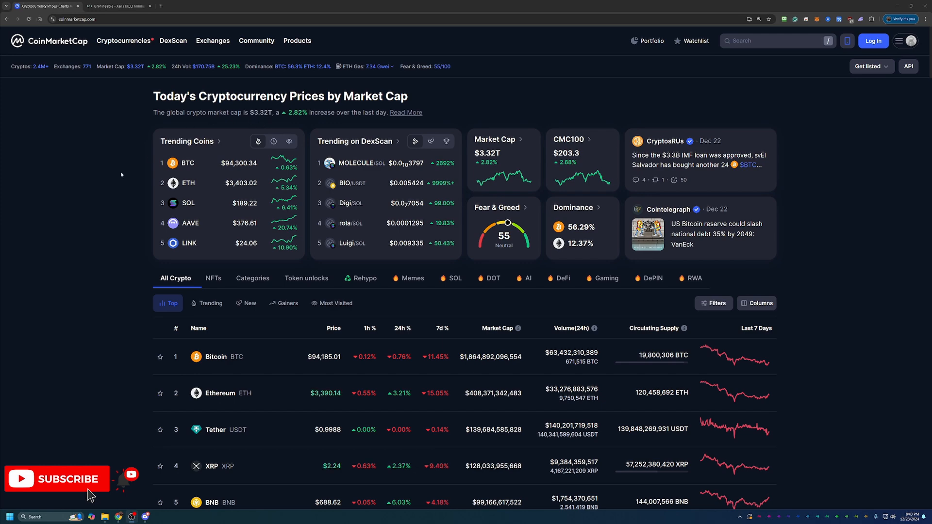
# - Open the XELIS (XEL) page on CoinMarketCap and examine its all-time price chart and markets
pyautogui.scroll(-3)
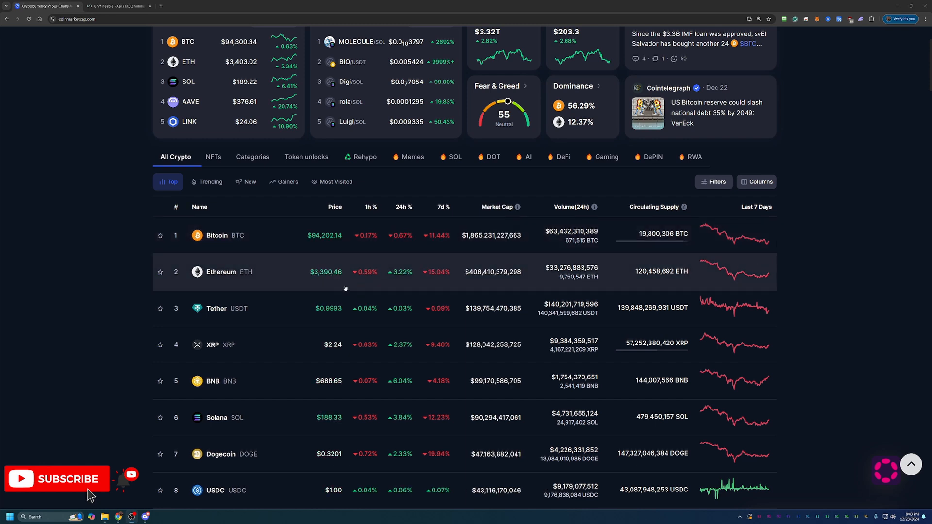
pyautogui.moveTo(228, 236)
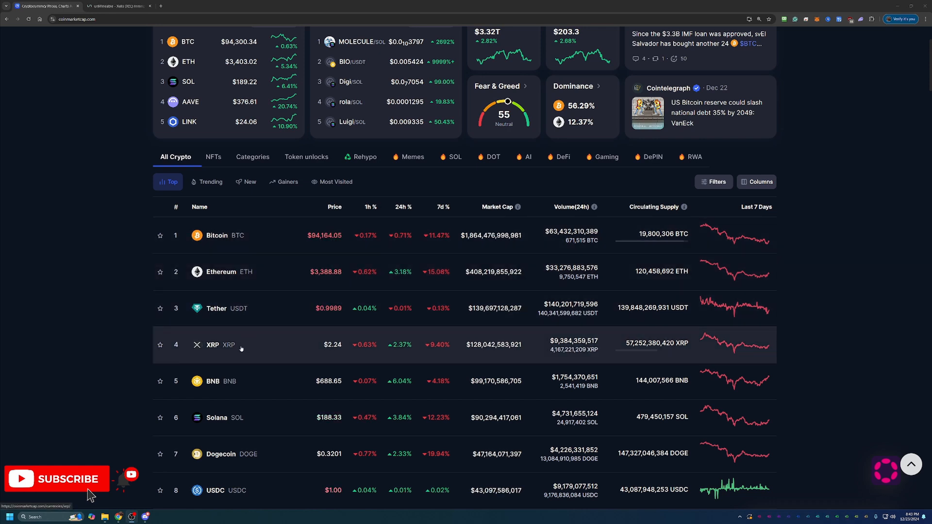
pyautogui.moveTo(249, 337)
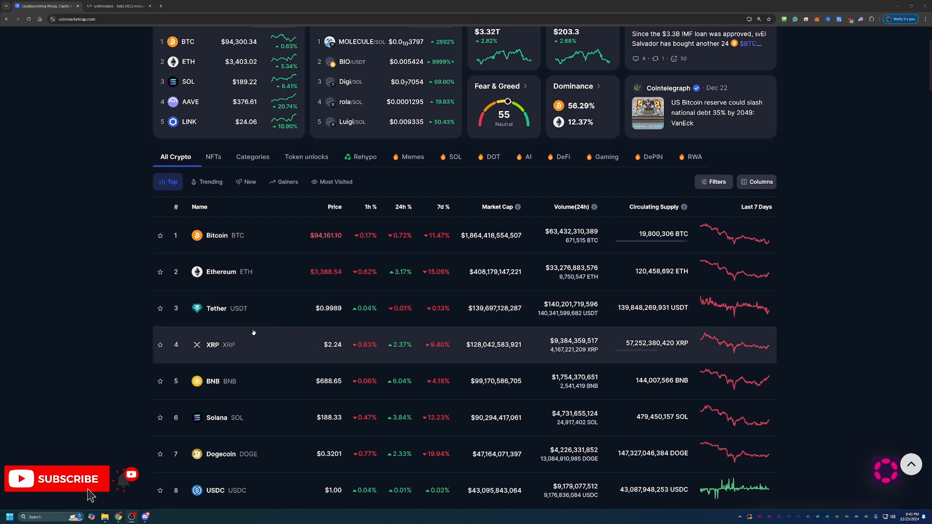
pyautogui.scroll(-3)
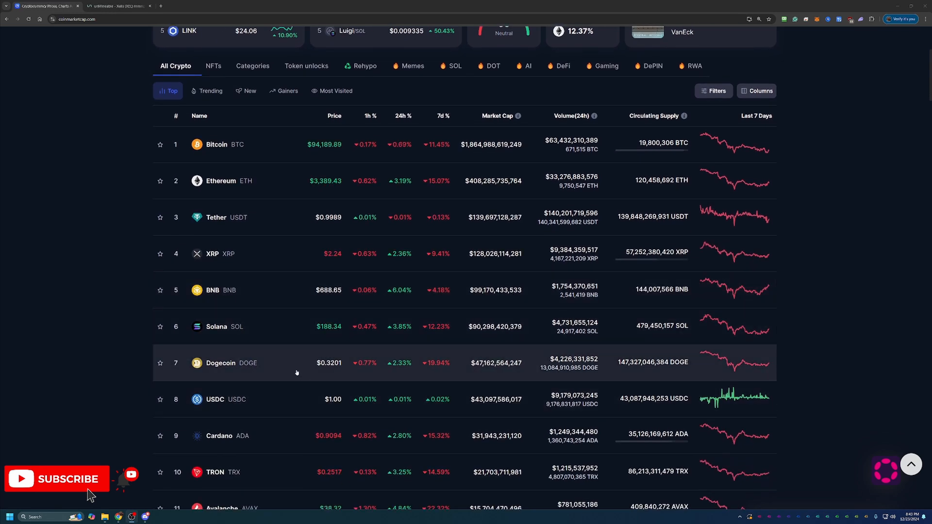
pyautogui.moveTo(358, 347)
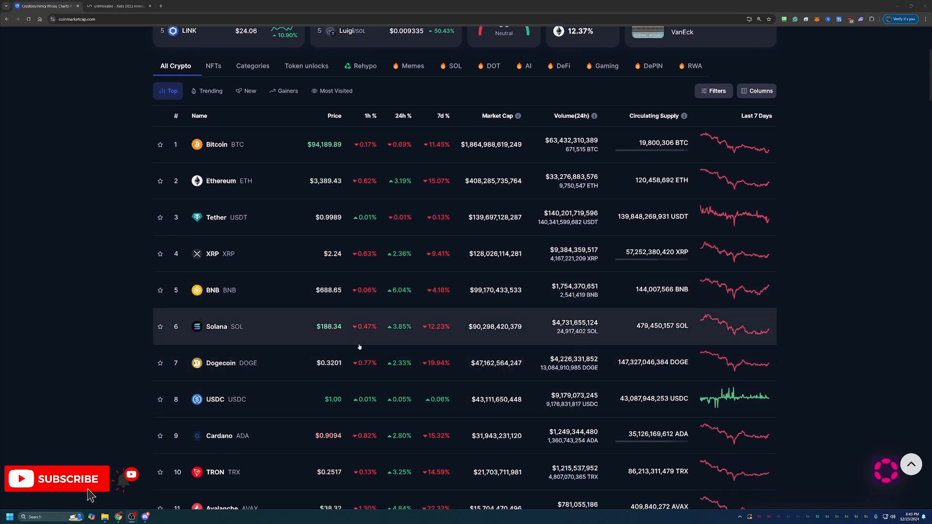
pyautogui.scroll(3)
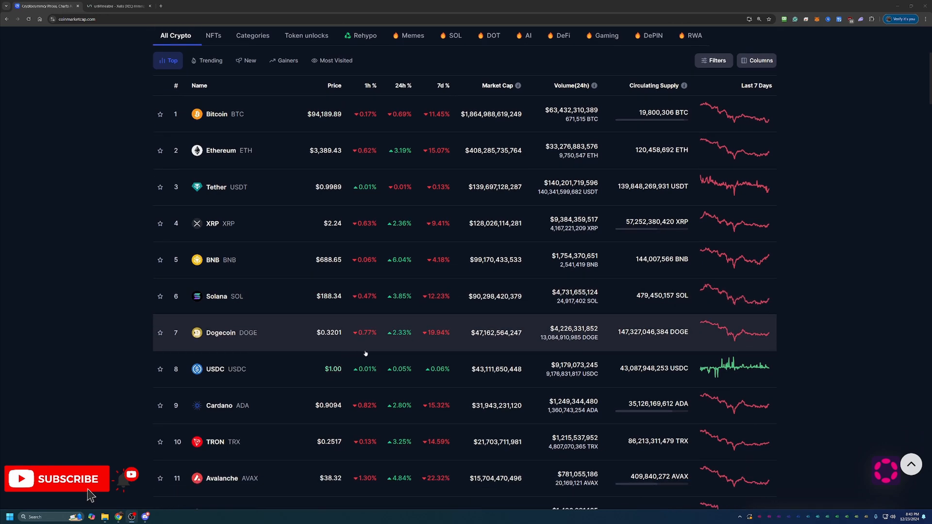
pyautogui.scroll(3)
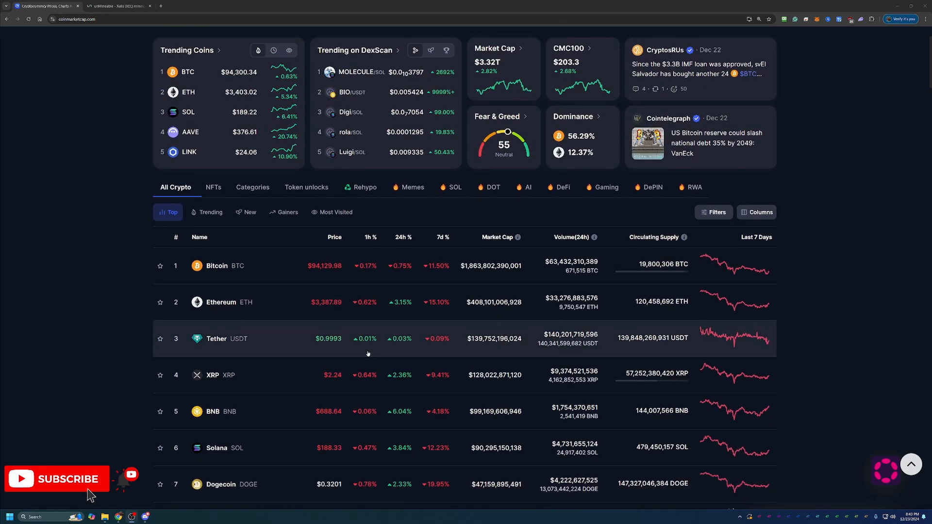
pyautogui.click(772, 40)
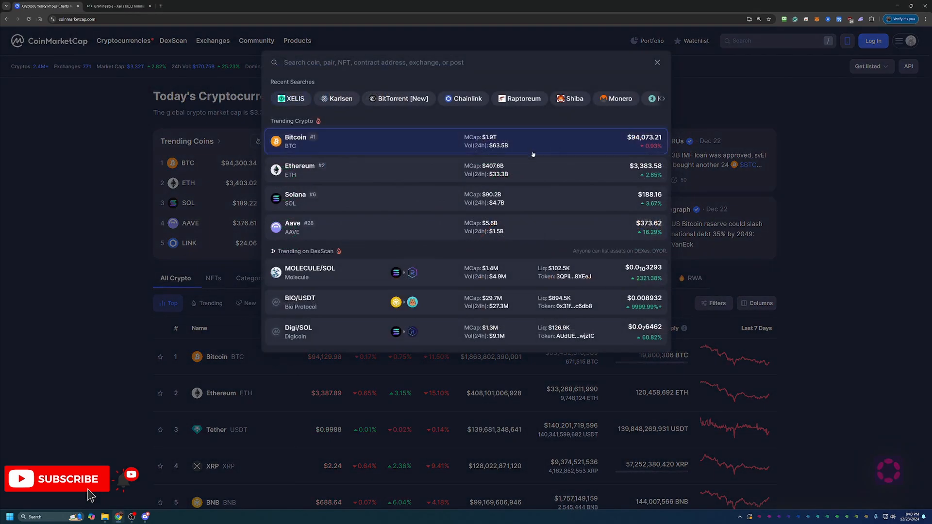
pyautogui.click(294, 98)
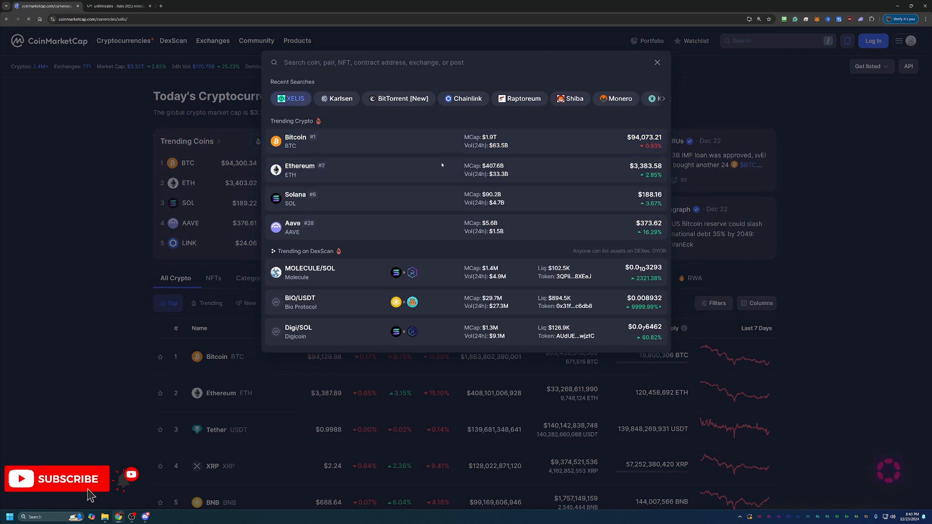
pyautogui.click(291, 98)
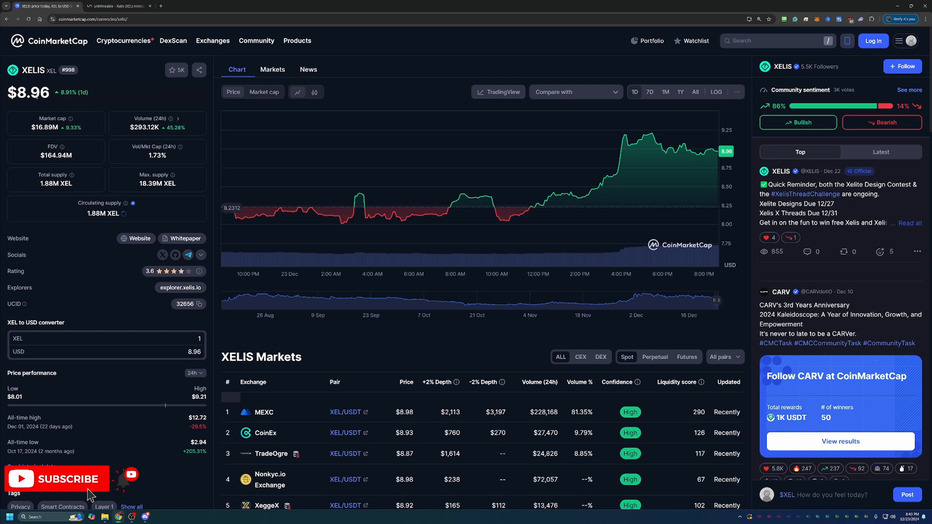
pyautogui.moveTo(101, 98)
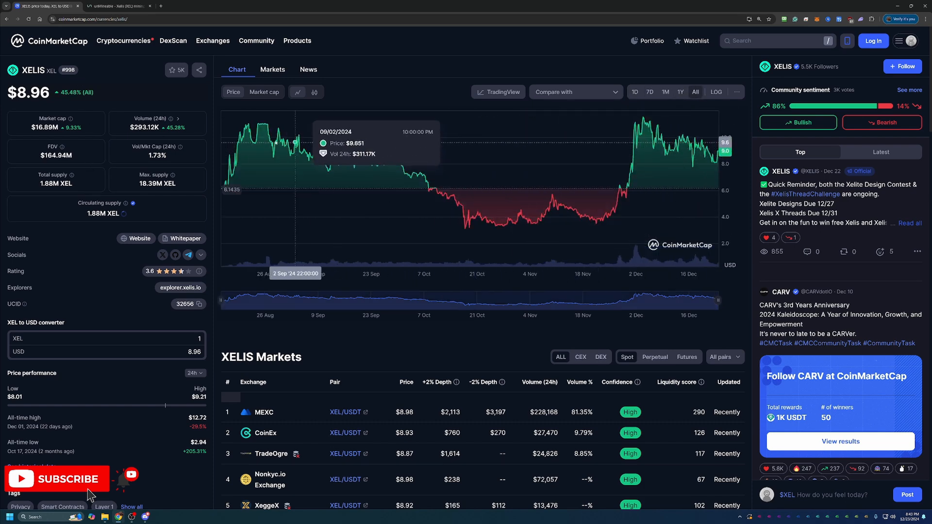
pyautogui.moveTo(226, 139)
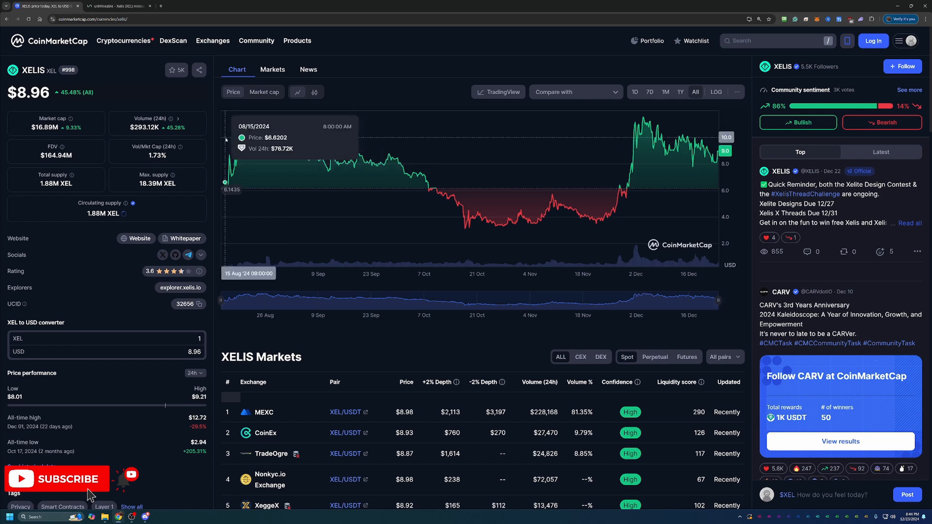
pyautogui.moveTo(274, 157)
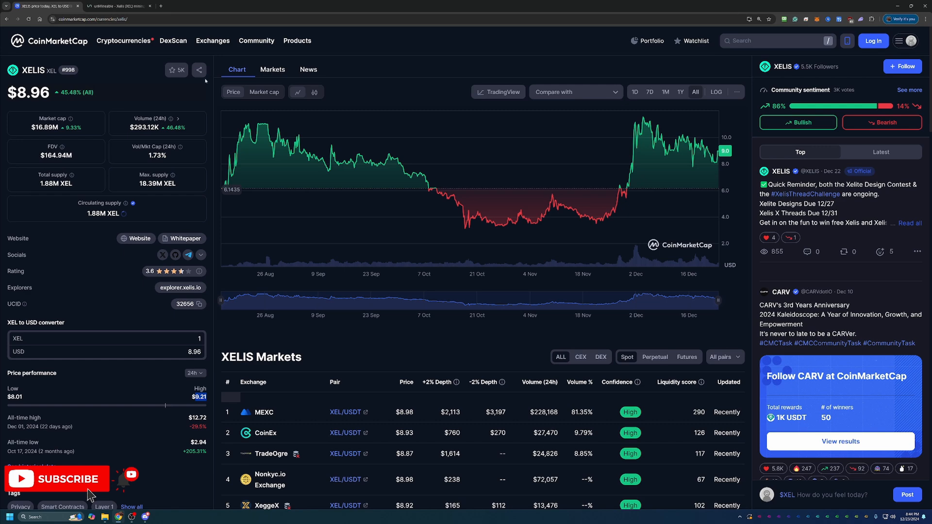
pyautogui.moveTo(176, 69)
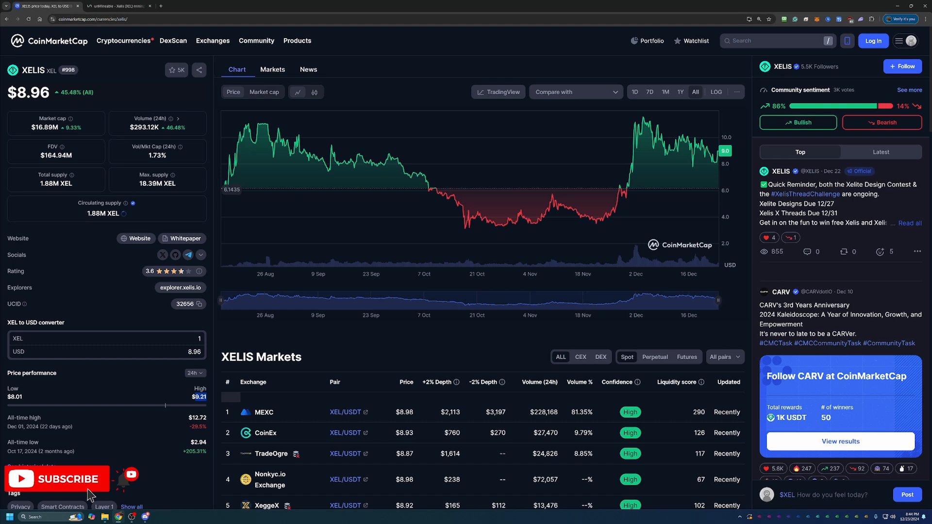
pyautogui.moveTo(157, 183)
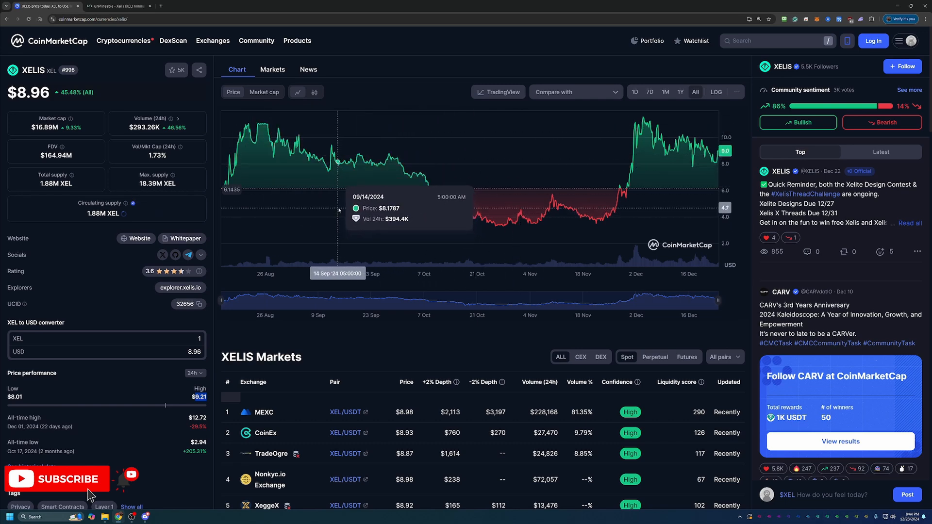
pyautogui.moveTo(378, 313)
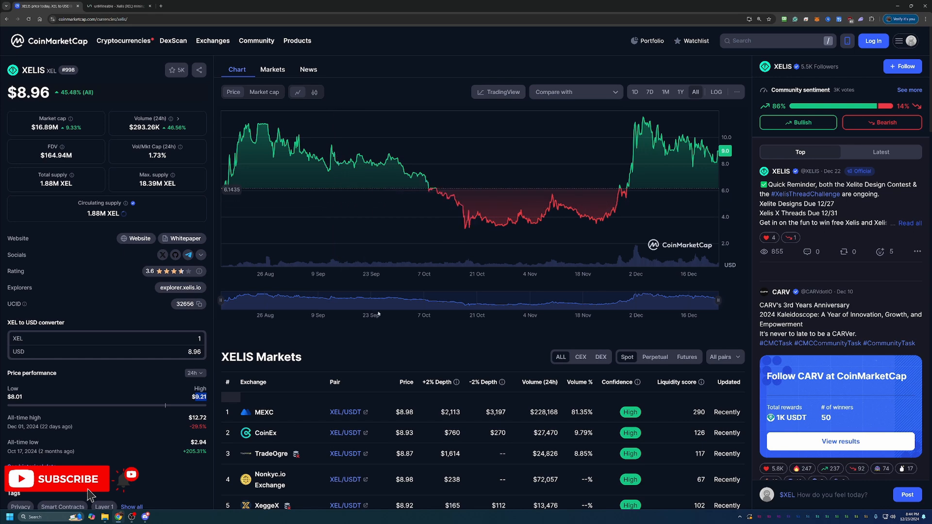
pyautogui.scroll(-3)
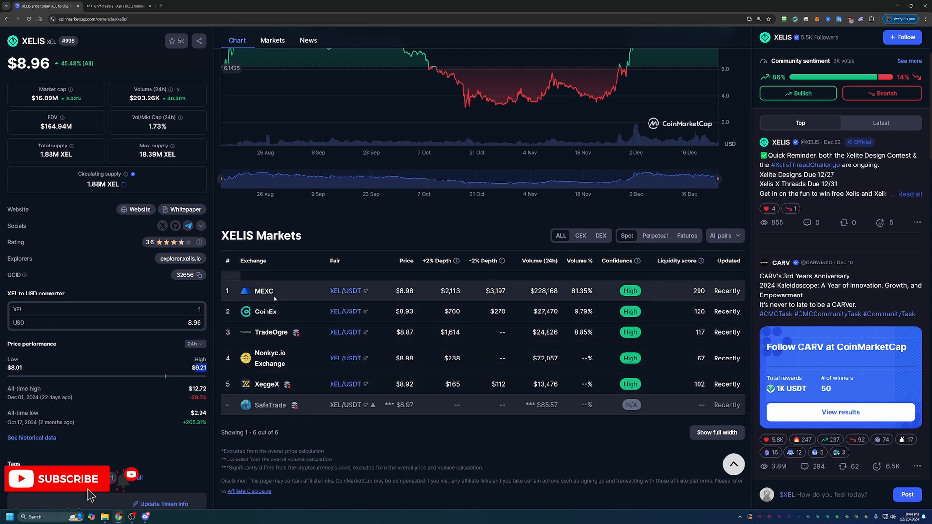
pyautogui.moveTo(307, 303)
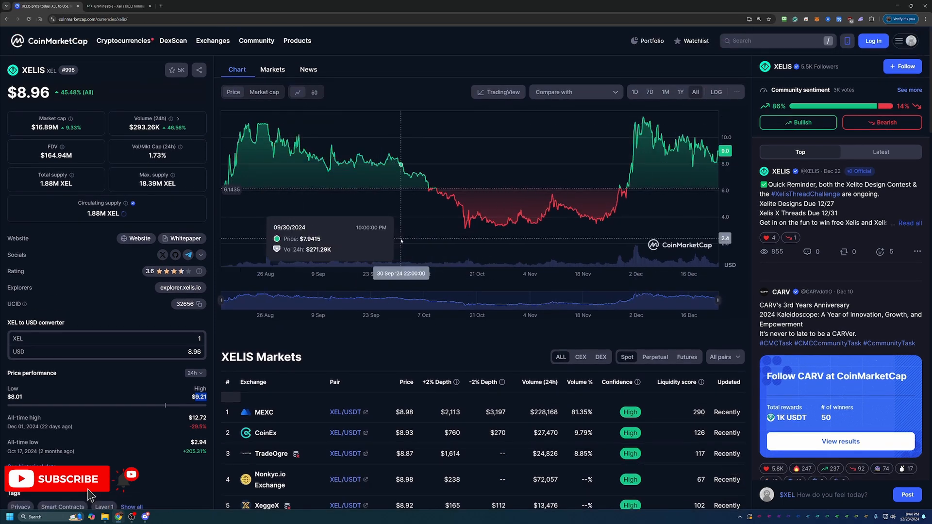
pyautogui.moveTo(397, 62)
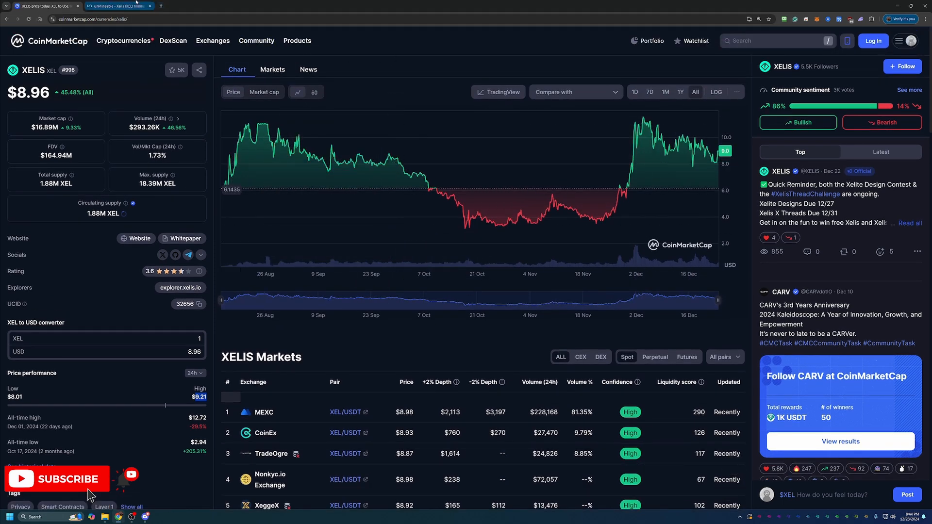
# - Switch to the unMineable XEL tab and browse the XelisHash pool details and setup guides
pyautogui.click(116, 6)
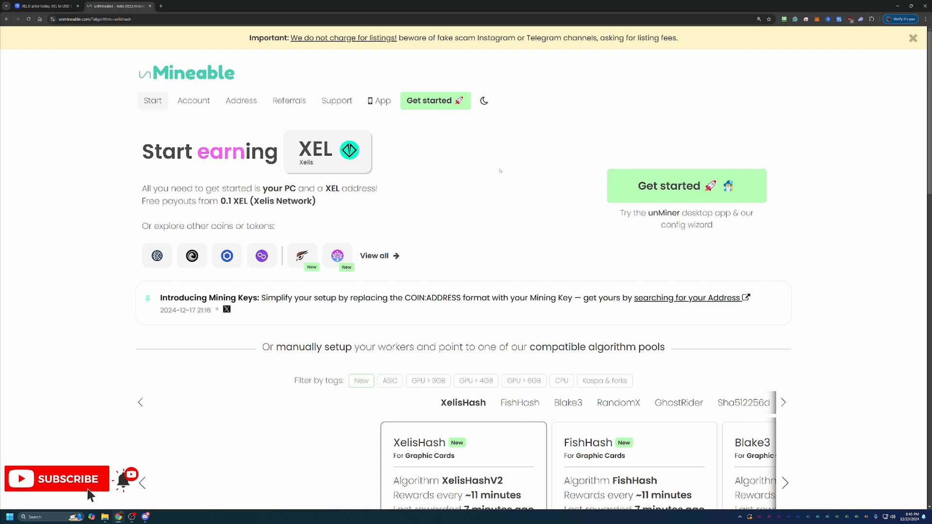
pyautogui.moveTo(607, 175)
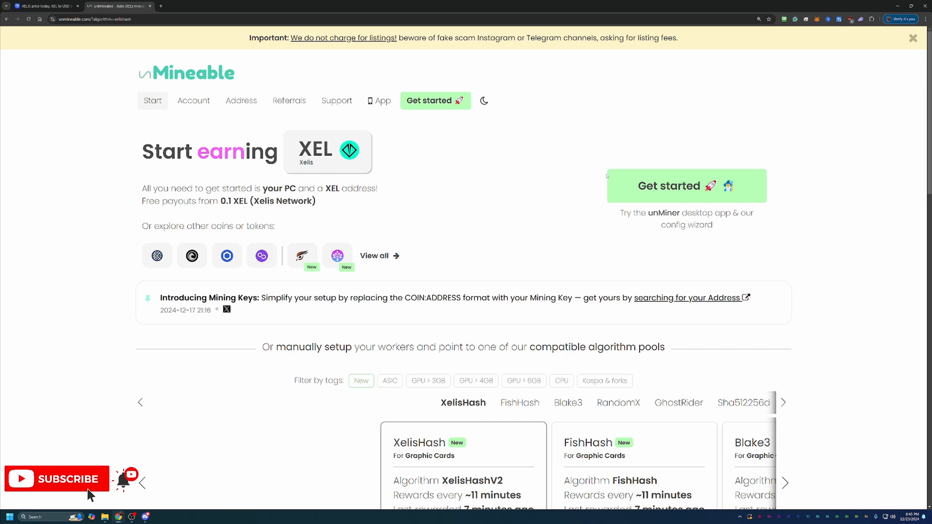
pyautogui.scroll(-3)
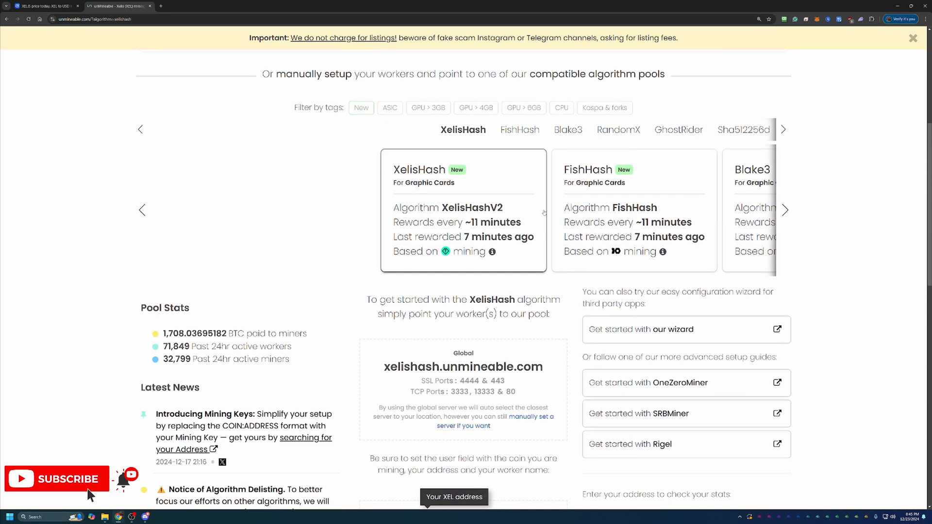
pyautogui.scroll(3)
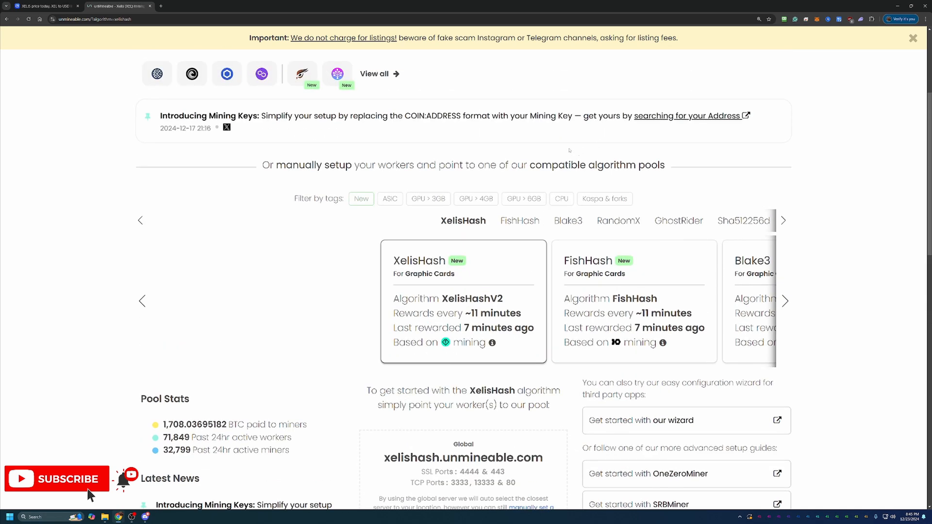
pyautogui.moveTo(644, 179)
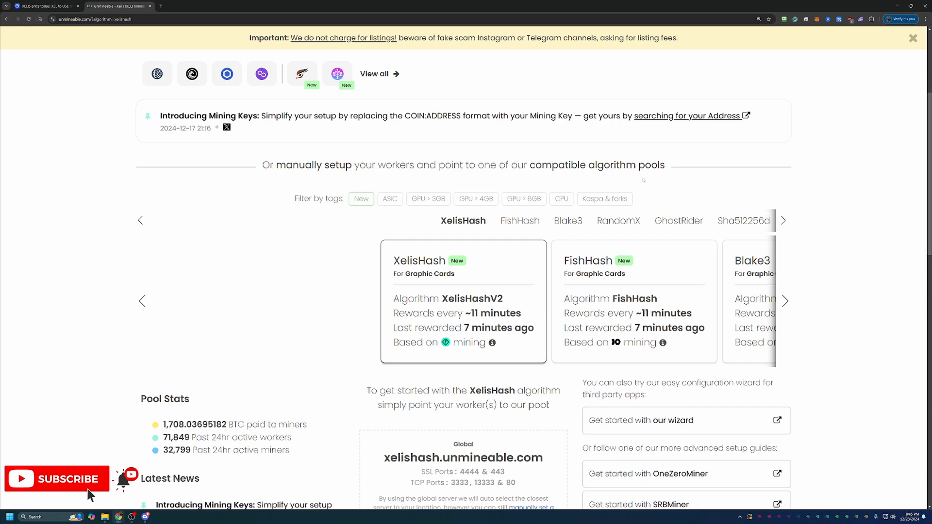
pyautogui.scroll(-3)
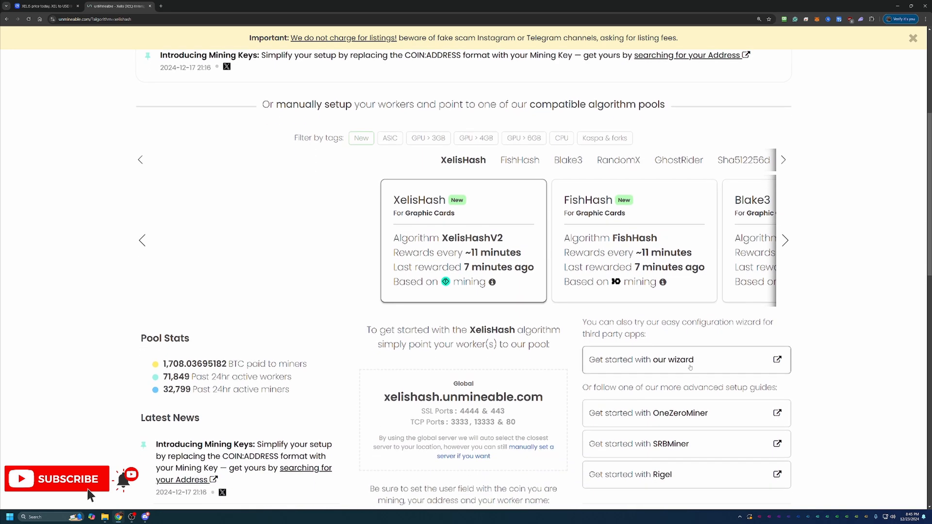
pyautogui.moveTo(675, 397)
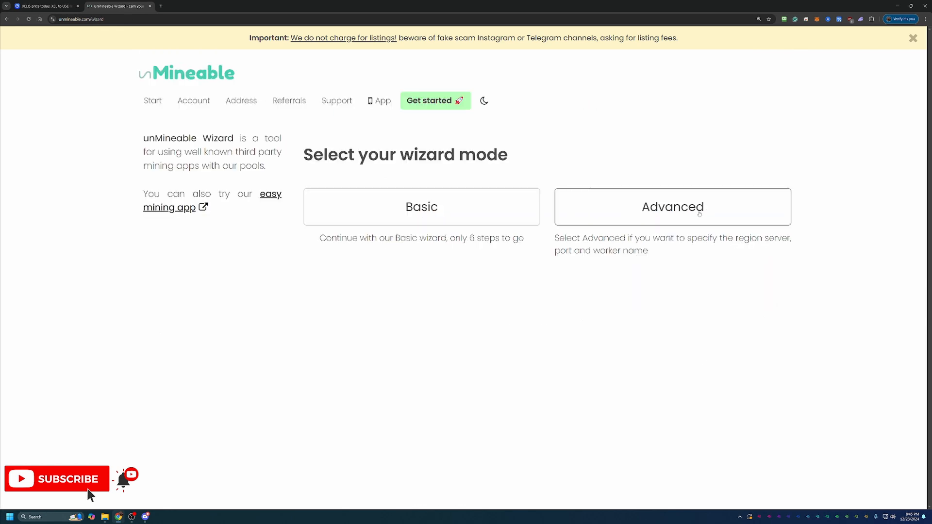
# - Choose Basic mode in the unMineable setup wizard
pyautogui.click(421, 206)
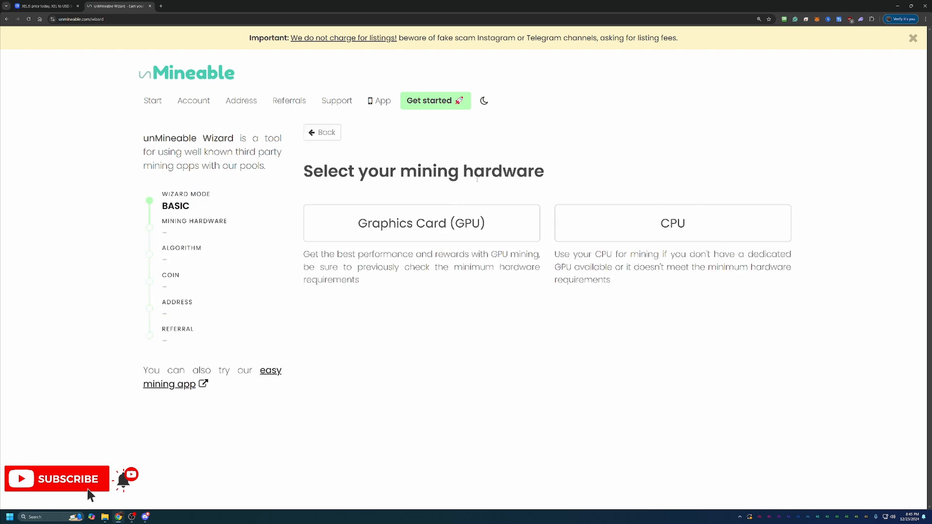
pyautogui.moveTo(419, 200)
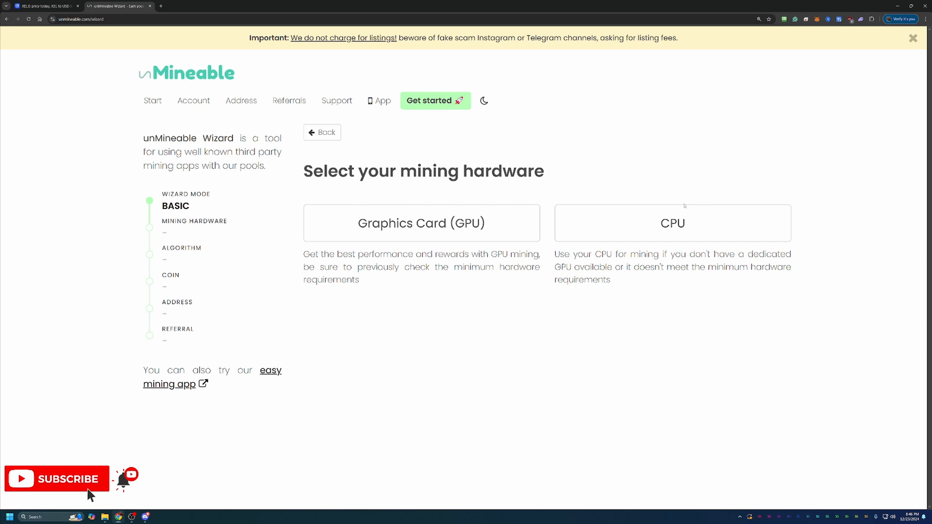
pyautogui.moveTo(678, 211)
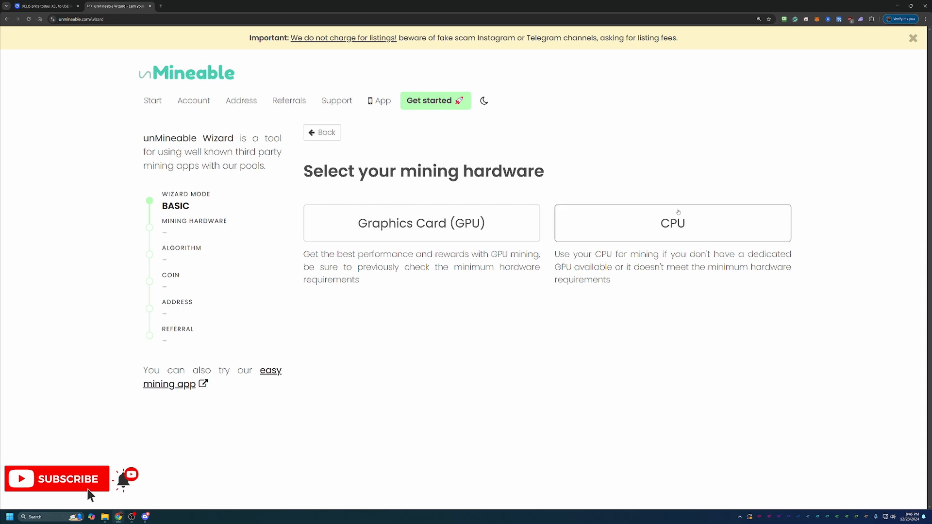
pyautogui.moveTo(421, 241)
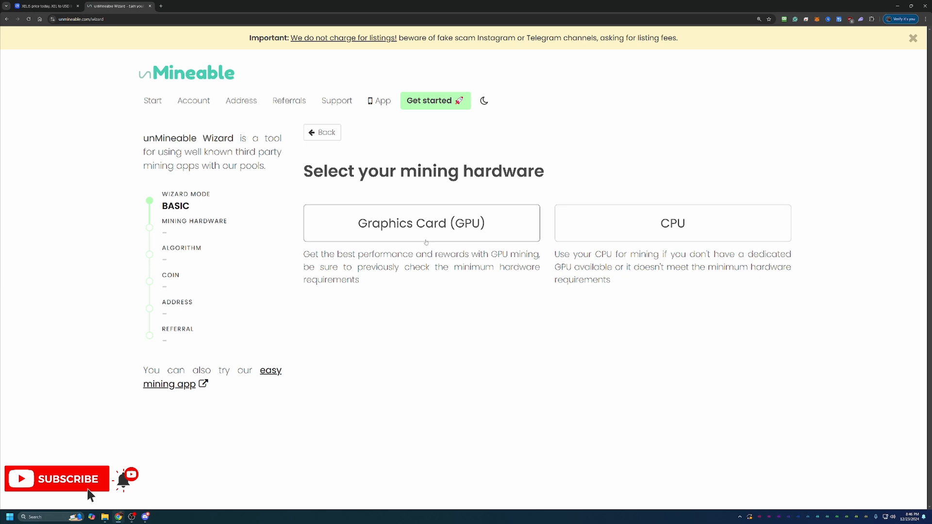
# - Select Graphics Card (GPU) as the mining hardware
pyautogui.click(422, 223)
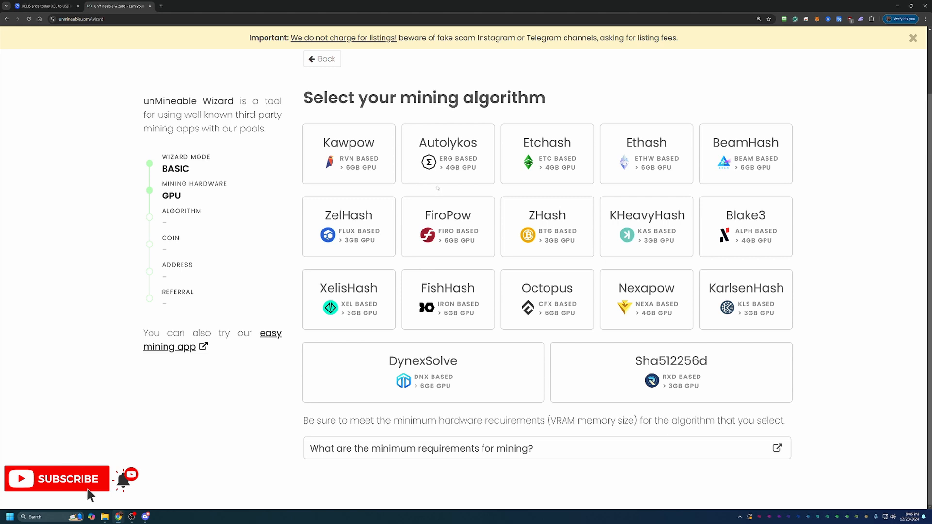
pyautogui.moveTo(290, 324)
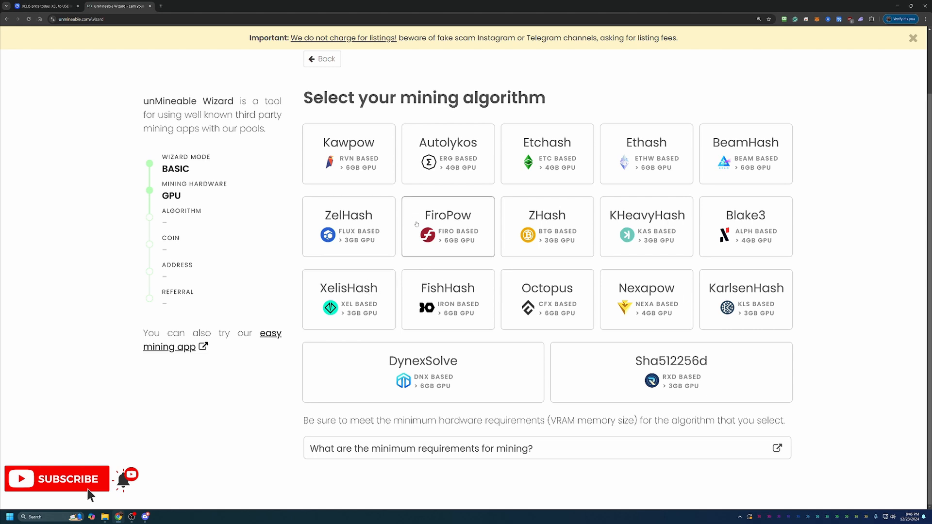
pyautogui.moveTo(504, 169)
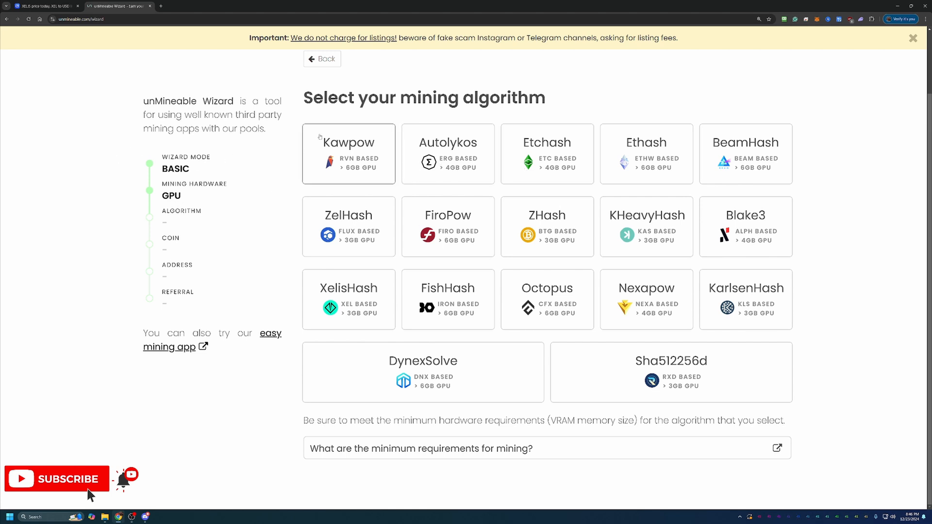
pyautogui.moveTo(333, 150)
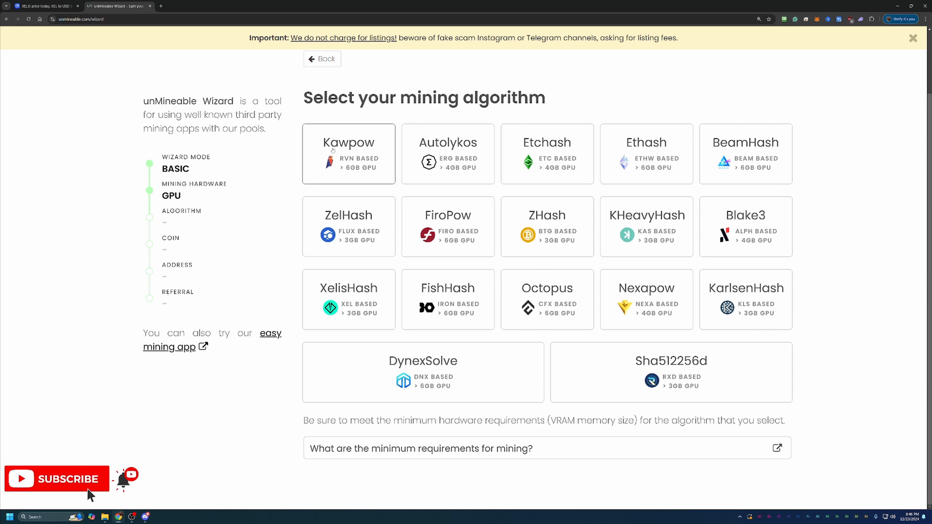
# - Pick the Kawpow algorithm and Xelis (XEL) as the payout coin
pyautogui.click(349, 153)
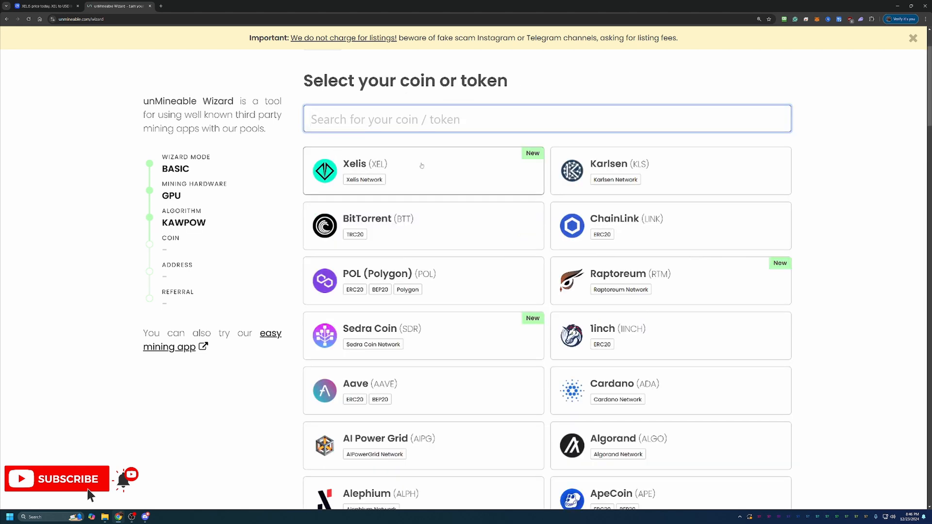
pyautogui.moveTo(472, 201)
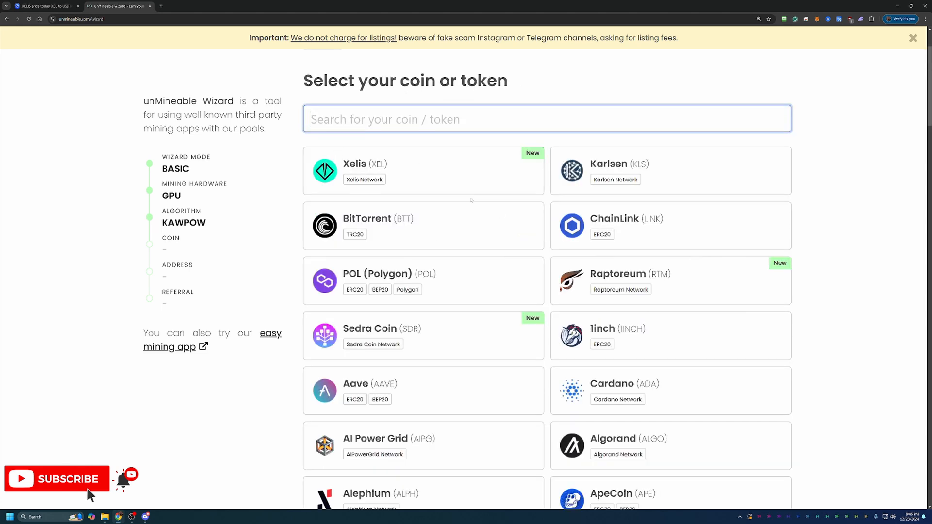
pyautogui.moveTo(898, 252)
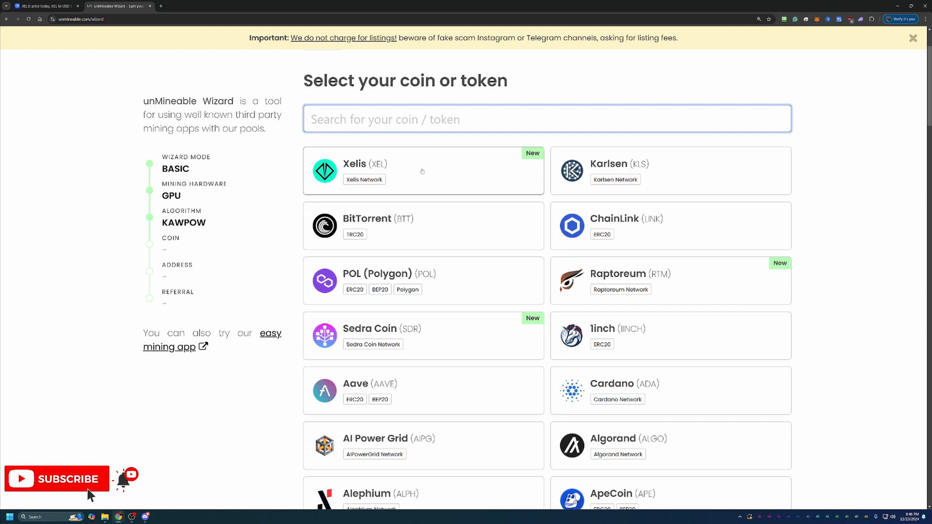
pyautogui.click(416, 171)
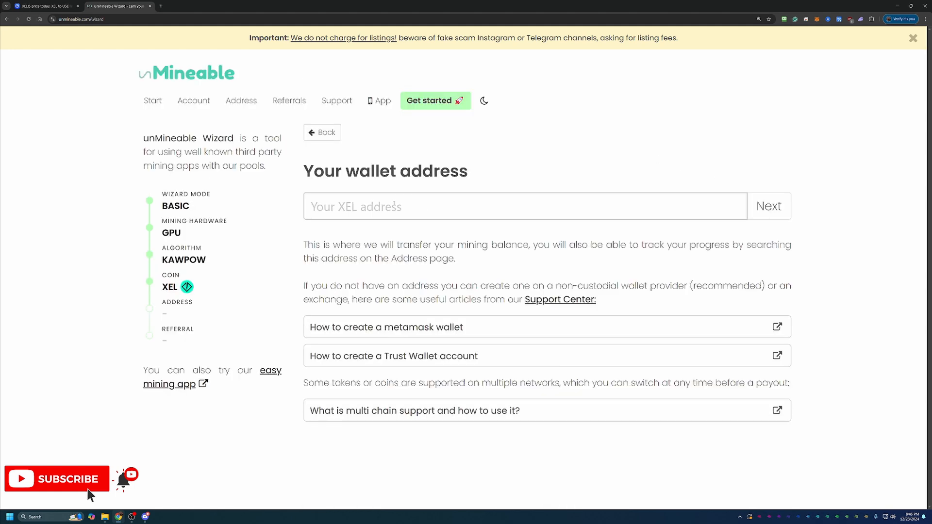
pyautogui.write('xel:4r46fyhkhltjacaaqkr3vxhldf0stwpm3a8uku2ukztk74t88gpsqdlfua7')
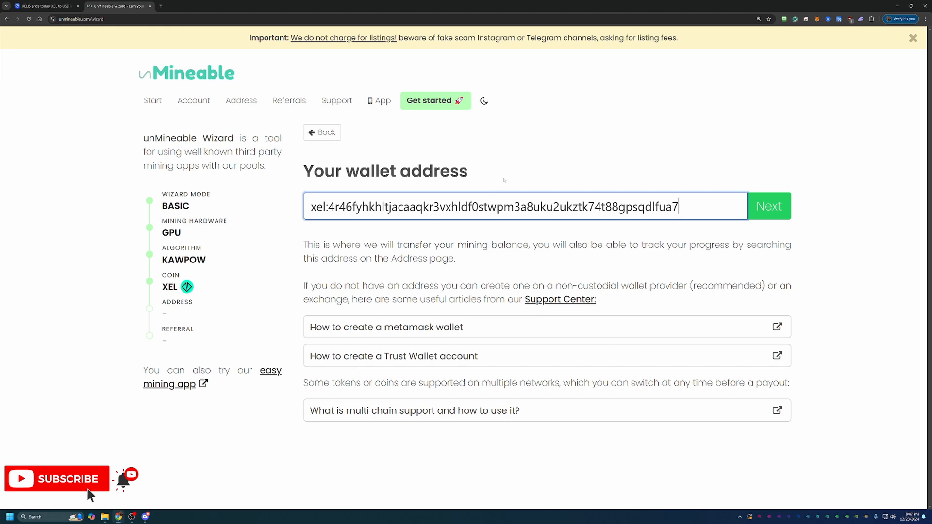
pyautogui.press('backspace')
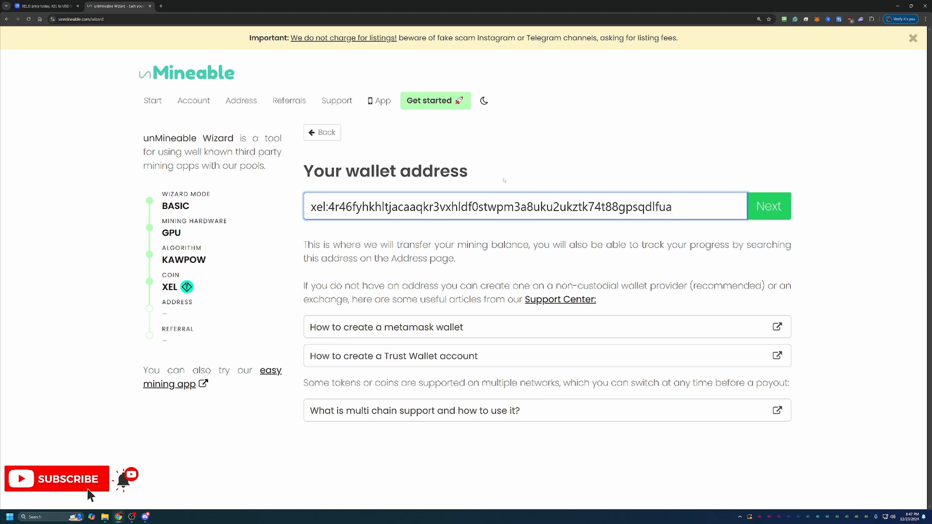
pyautogui.write('7')
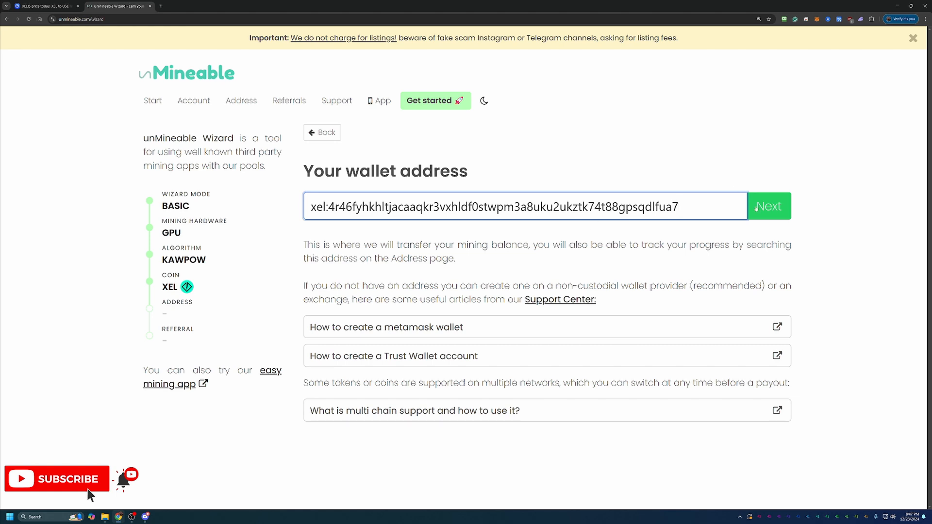
pyautogui.moveTo(802, 183)
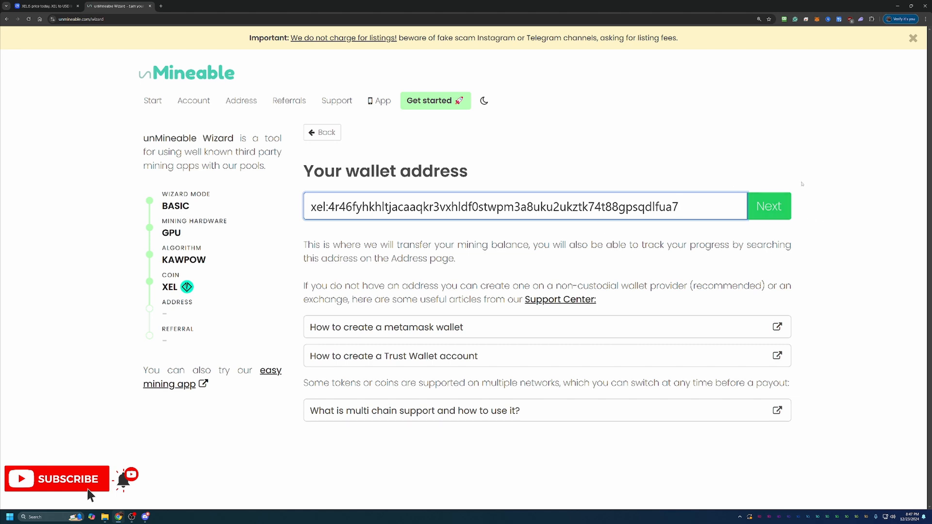
pyautogui.moveTo(712, 211)
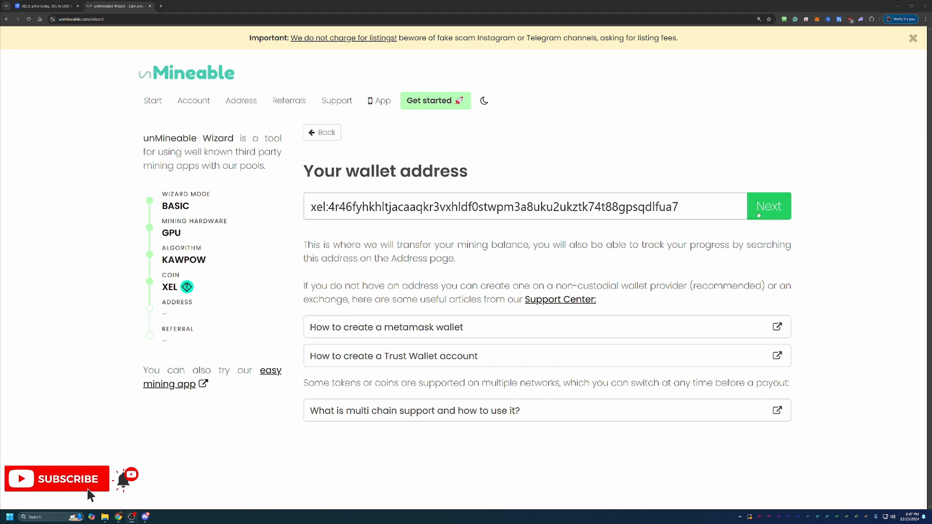
# - Submit the XEL wallet address to reach the referral code step
pyautogui.click(767, 205)
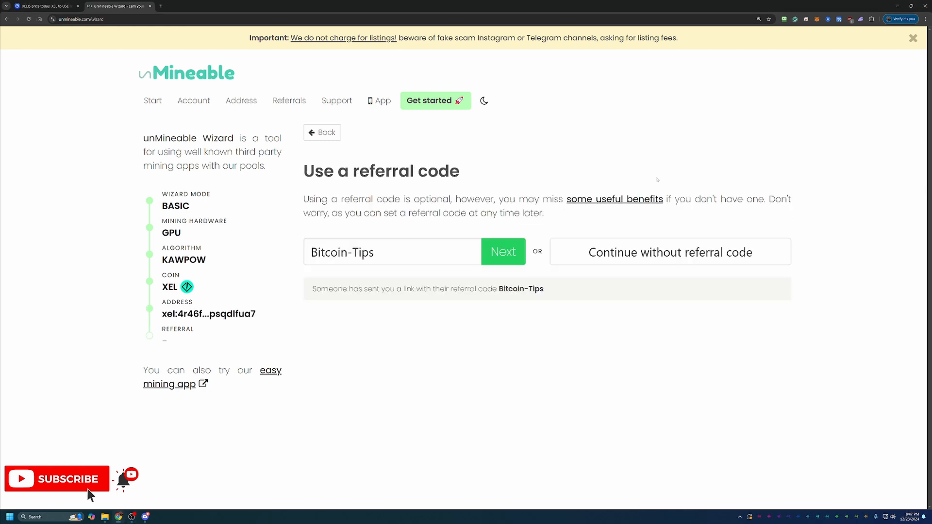
pyautogui.moveTo(344, 182)
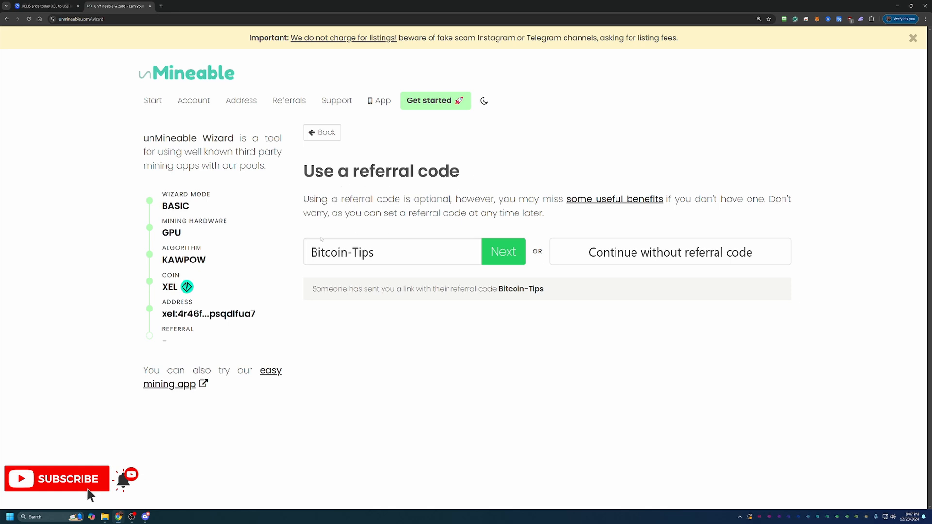
pyautogui.moveTo(299, 273)
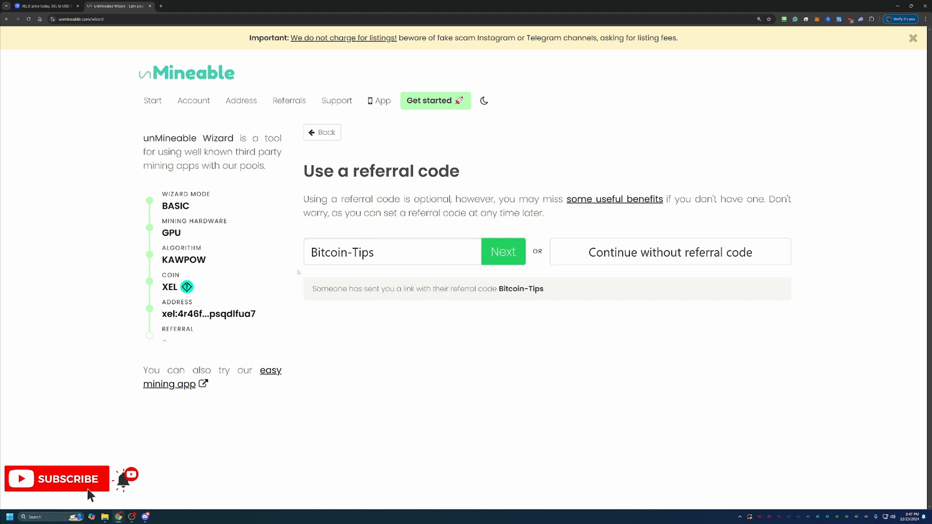
pyautogui.moveTo(368, 228)
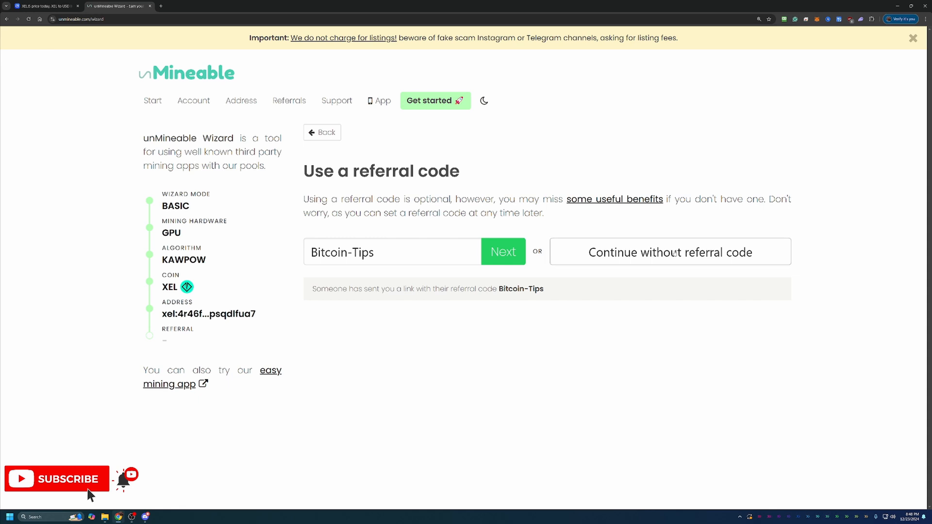
# - Accept the Bitcoin-Tips referral code and scroll to the GMiner NVIDIA + AMD GPU Miner section
pyautogui.click(502, 251)
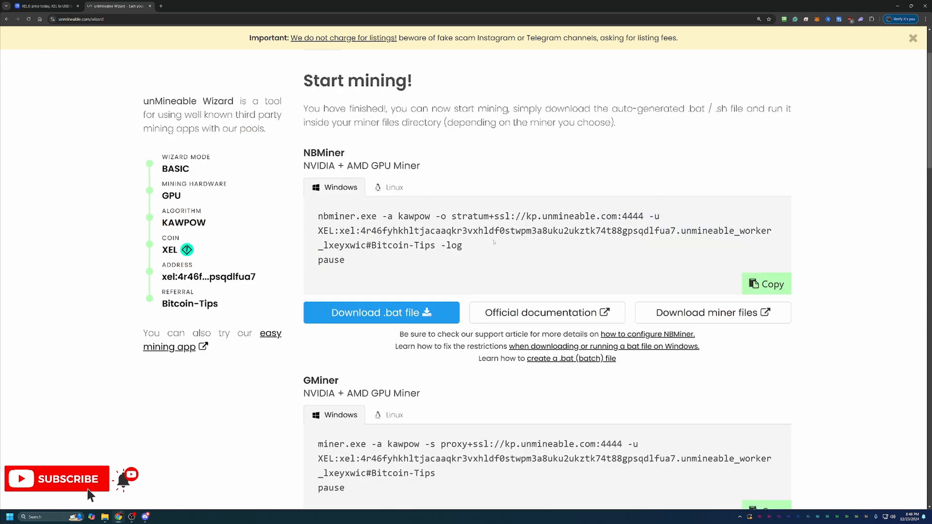
pyautogui.scroll(-3)
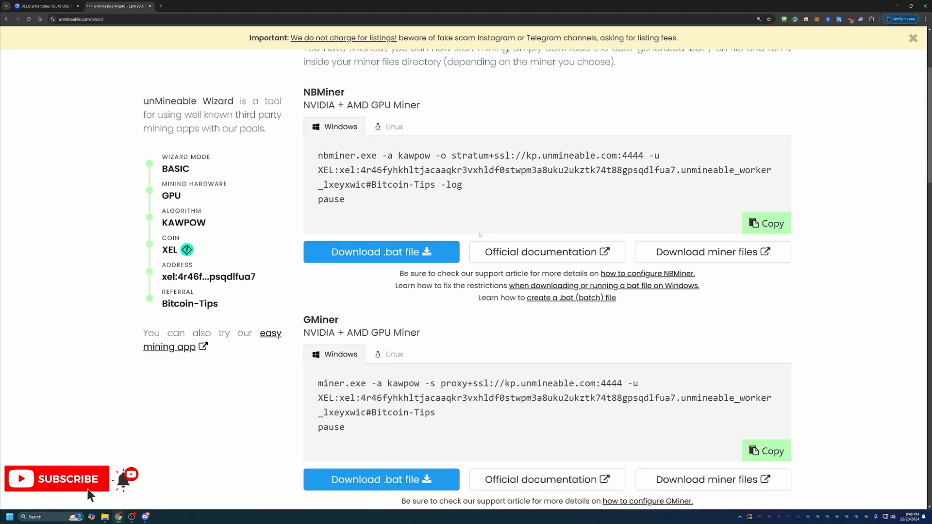
pyautogui.scroll(-3)
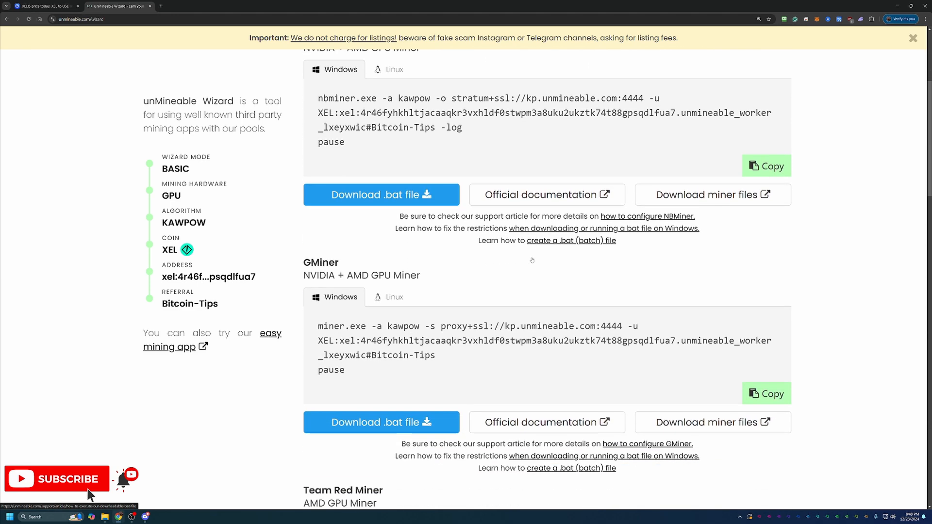
pyautogui.scroll(-3)
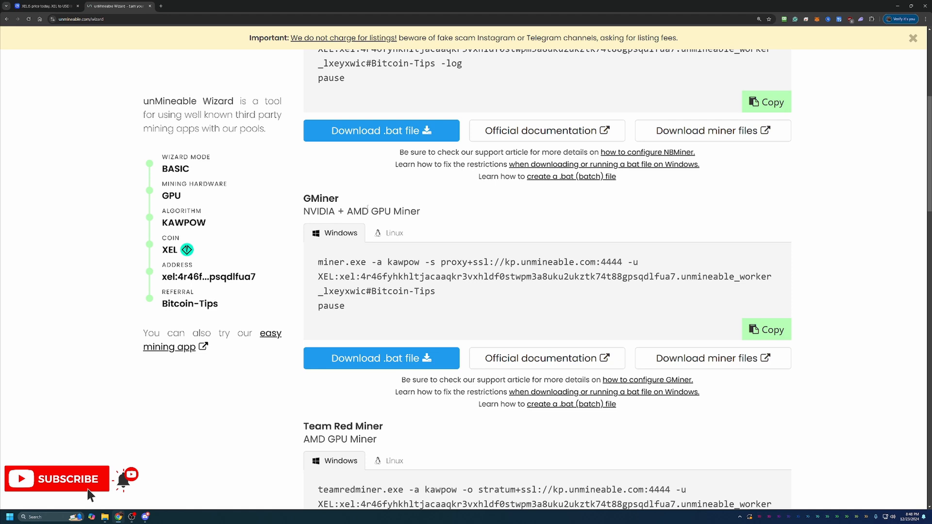
pyautogui.moveTo(422, 239)
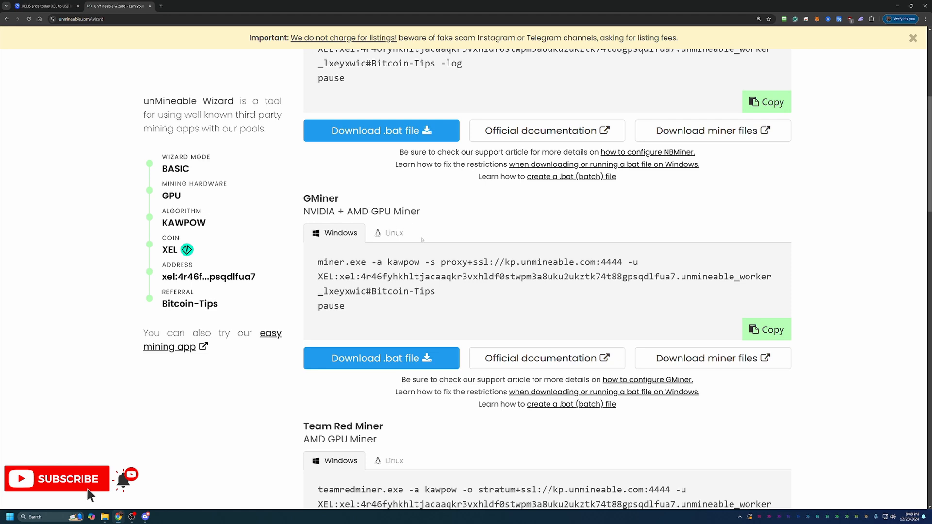
pyautogui.doubleClick(361, 211)
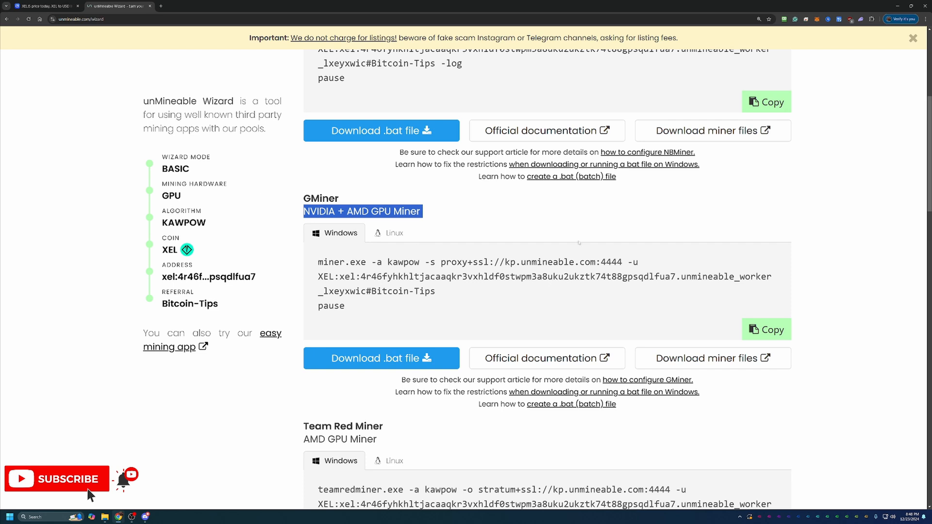
pyautogui.moveTo(712, 357)
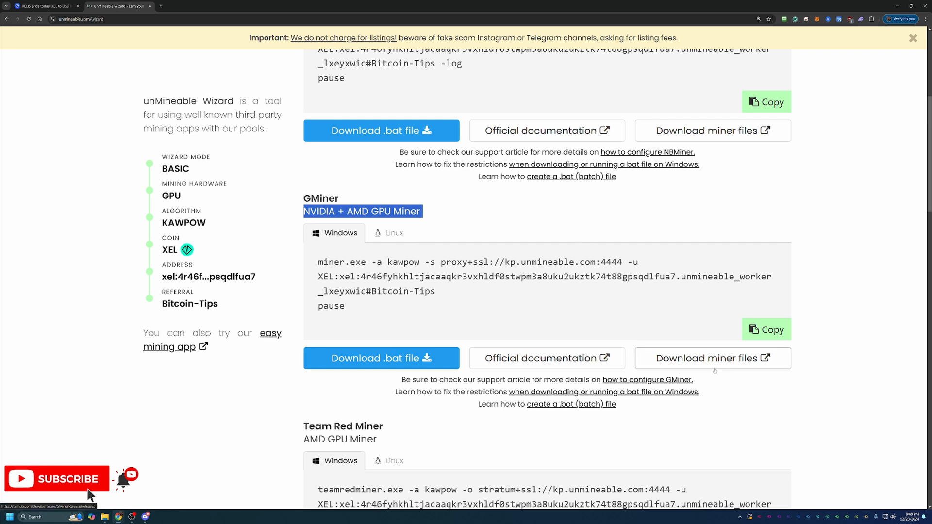
# - Open GMiner's GitHub releases page showing version 3.44 assets
pyautogui.click(711, 358)
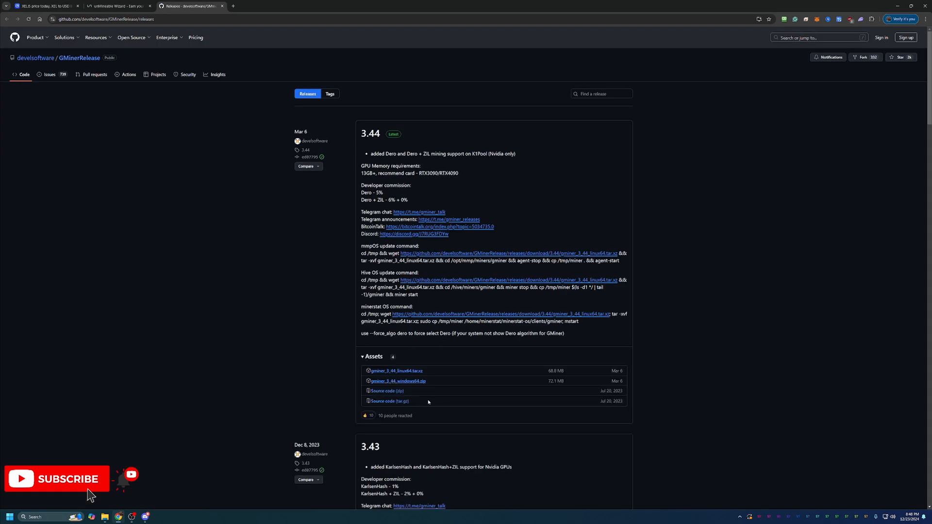
pyautogui.moveTo(398, 381)
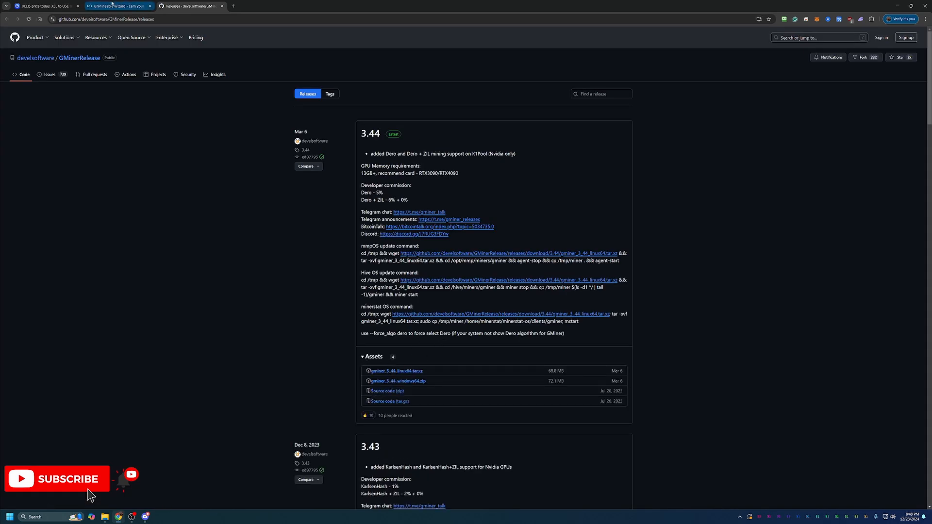
# - Return to the unMineable wizard and download the GMiner KAWPOW XEL .bat file
pyautogui.click(118, 5)
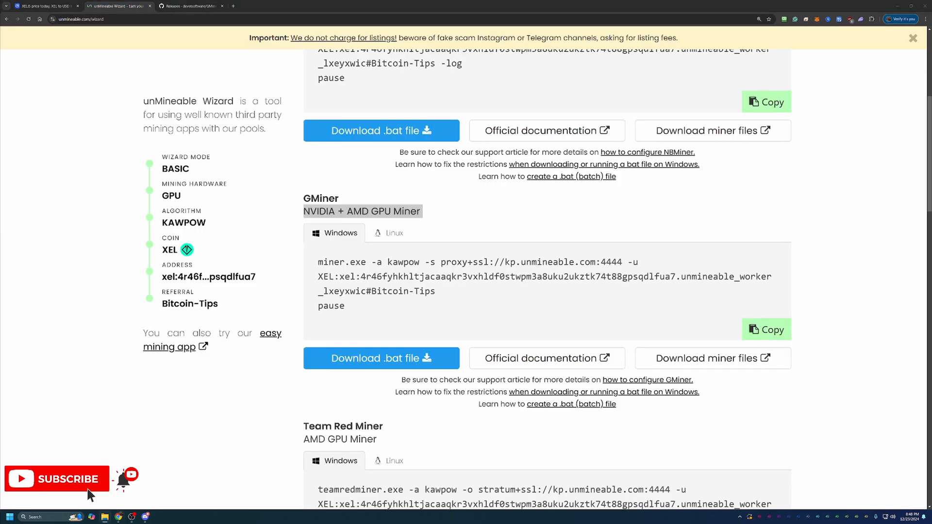
pyautogui.moveTo(447, 220)
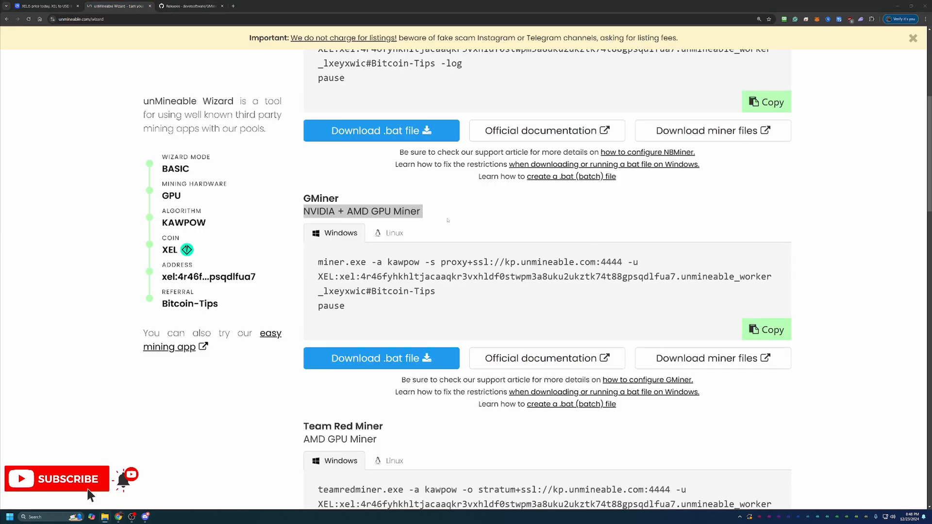
pyautogui.moveTo(402, 345)
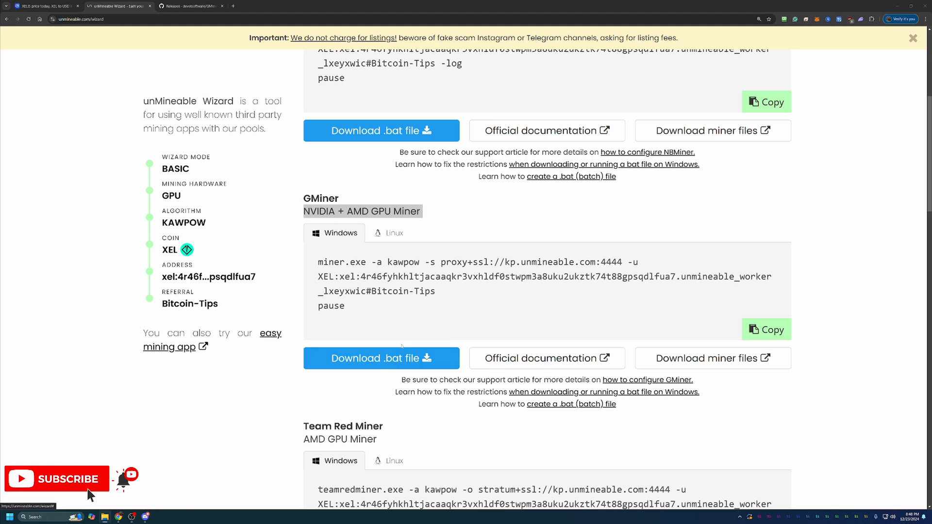
pyautogui.moveTo(393, 313)
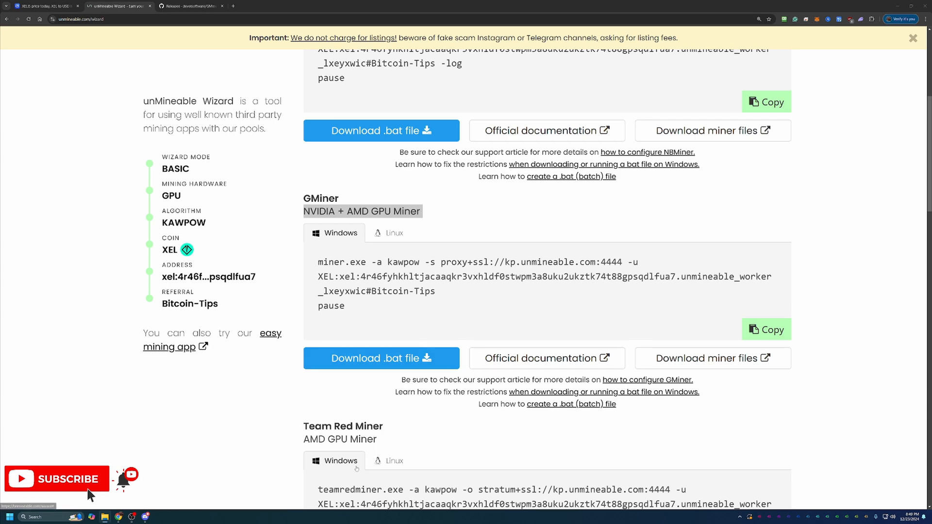
pyautogui.doubleClick(362, 211)
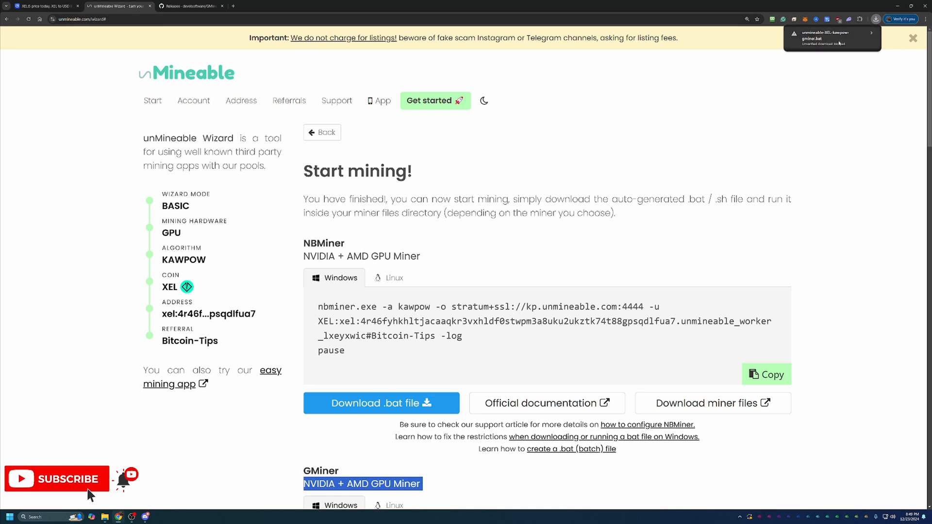
# - Keep the unverified unmineable-XEL-kawpow-gminer.bat download from the downloads bubble
pyautogui.click(870, 32)
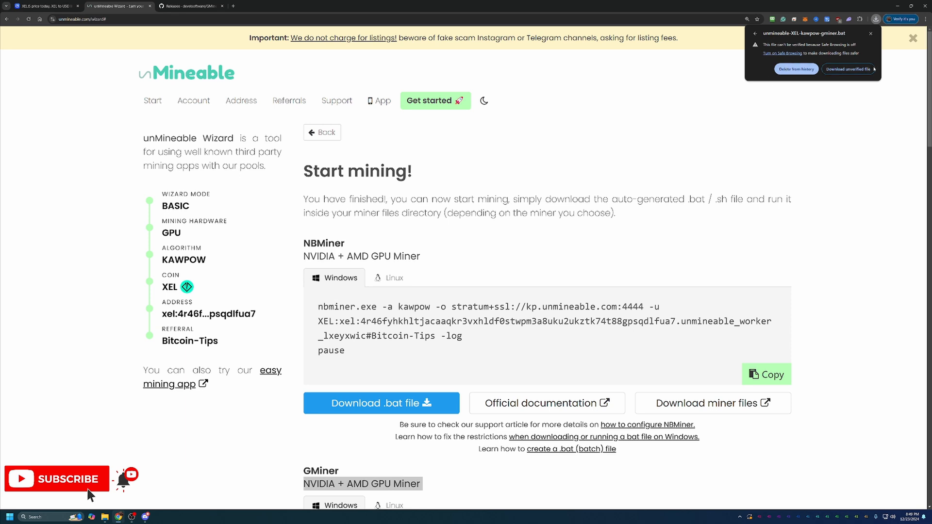
pyautogui.click(846, 69)
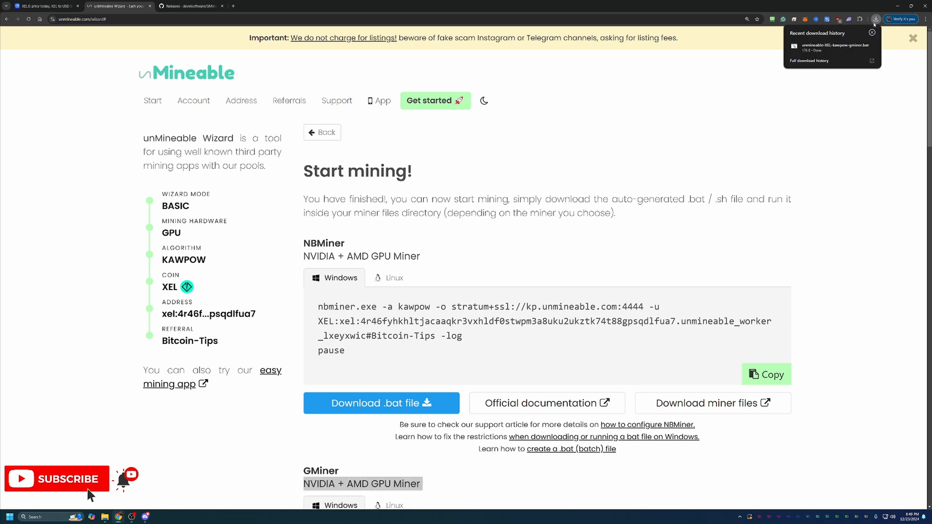
pyautogui.moveTo(854, 39)
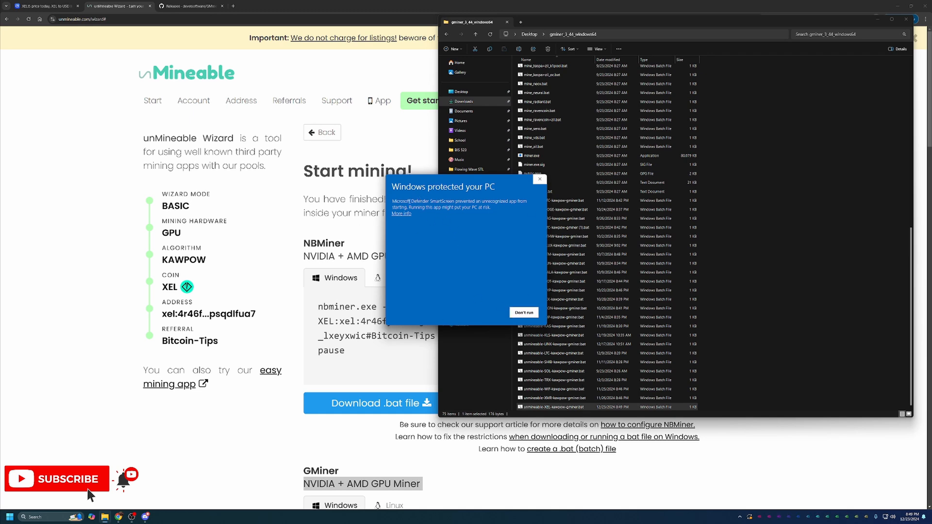
# - Run the XEL GMiner batch file past SmartScreen with More info and Run anyway
pyautogui.click(402, 214)
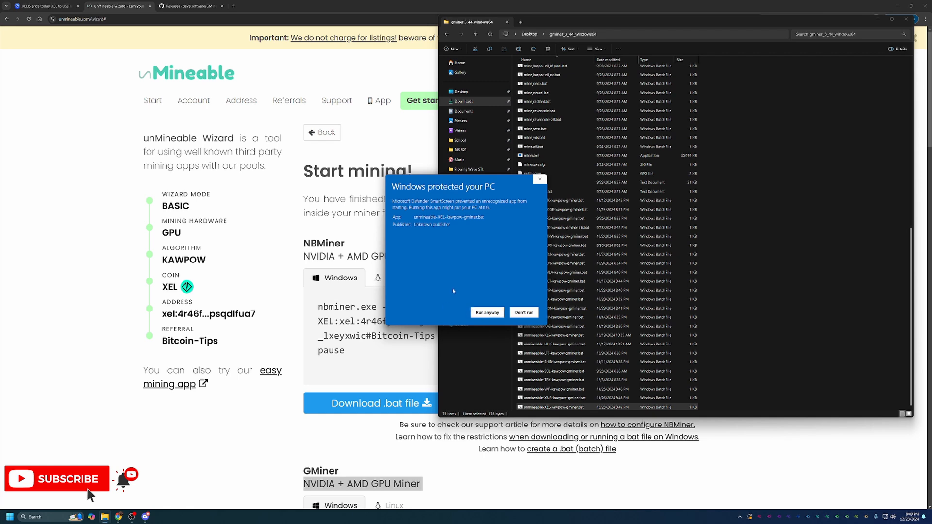
pyautogui.moveTo(453, 286)
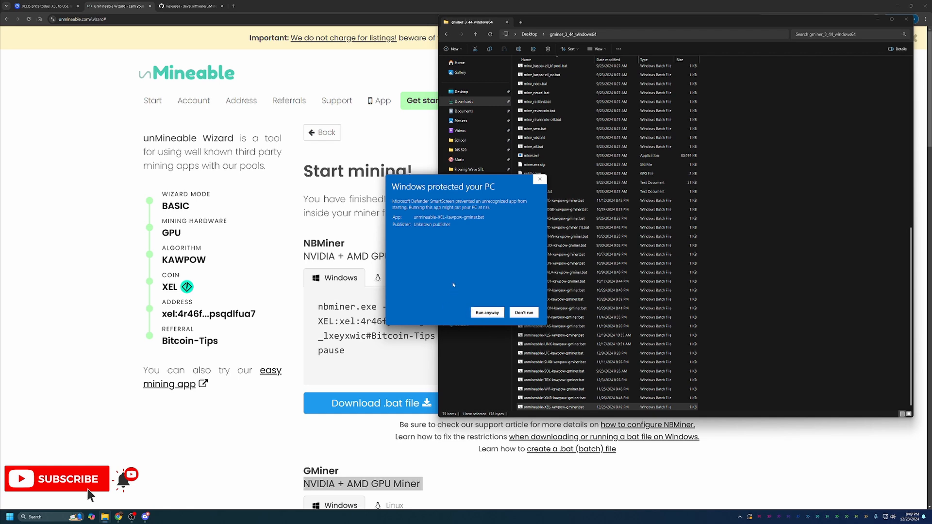
pyautogui.moveTo(501, 281)
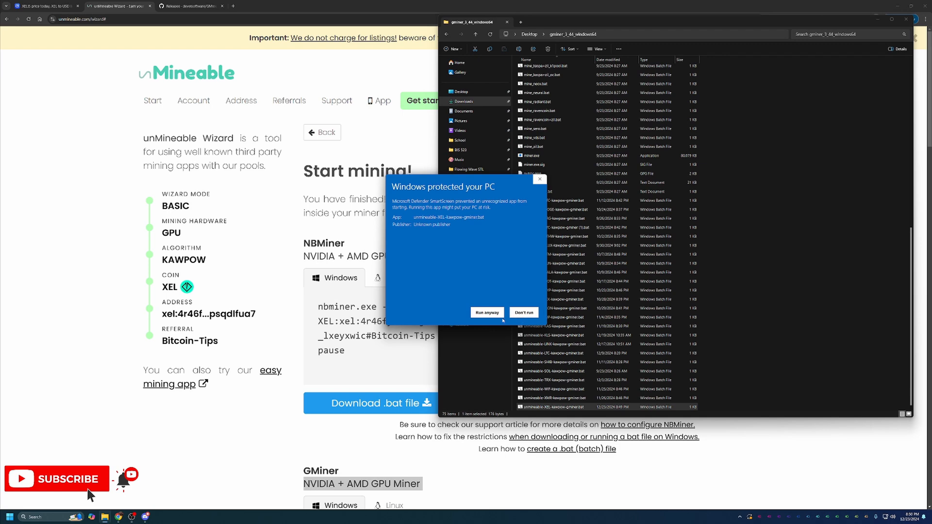
pyautogui.click(487, 312)
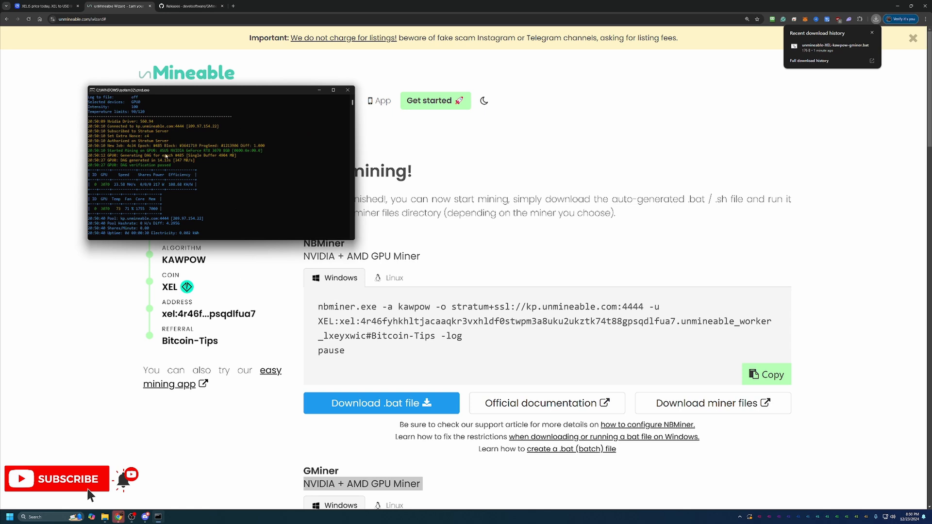
# - Move the GMiner console lower, close it after mining, then dismiss Chrome's downloads popup
pyautogui.moveTo(220, 90); pyautogui.dragTo(220, 189)
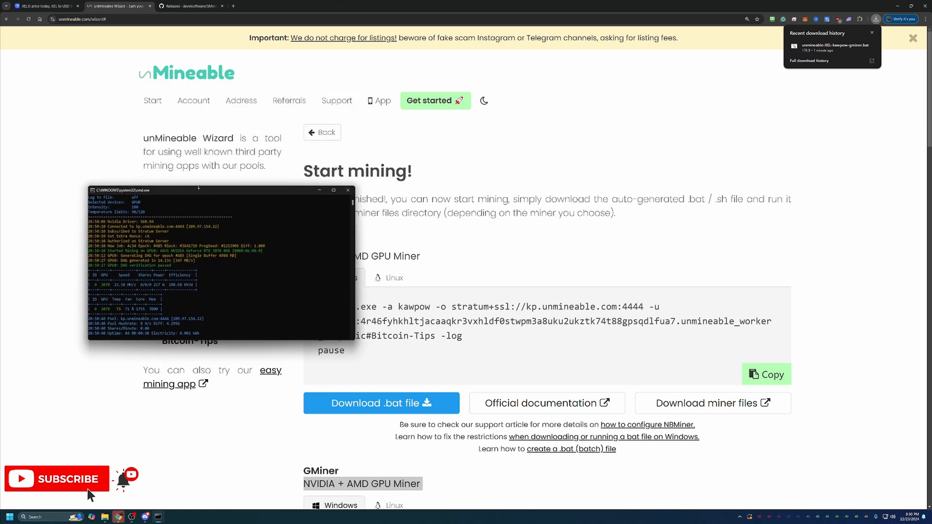
pyautogui.moveTo(241, 101)
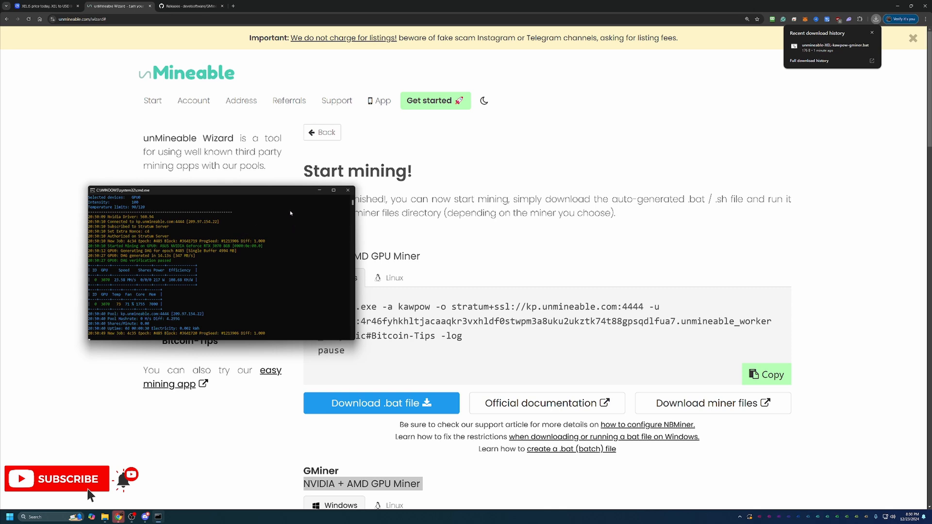
pyautogui.moveTo(431, 253)
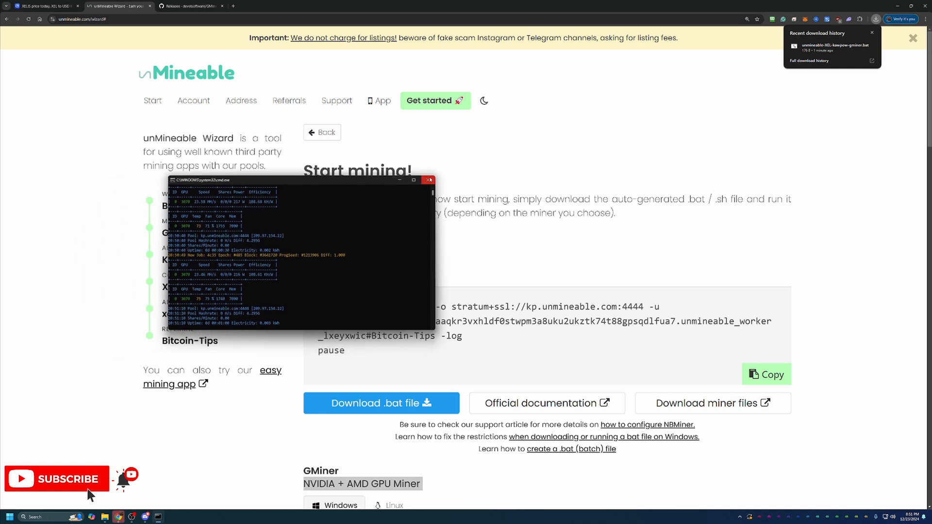
pyautogui.click(429, 180)
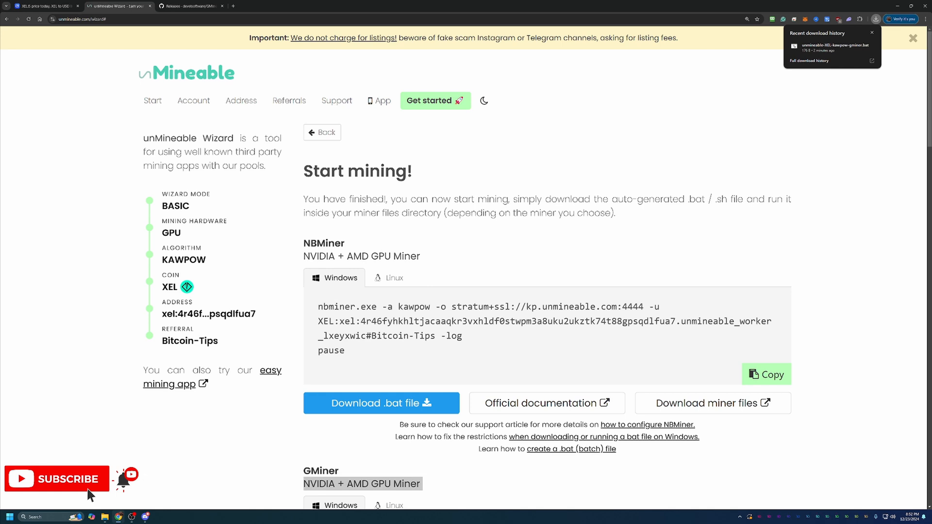
pyautogui.click(871, 32)
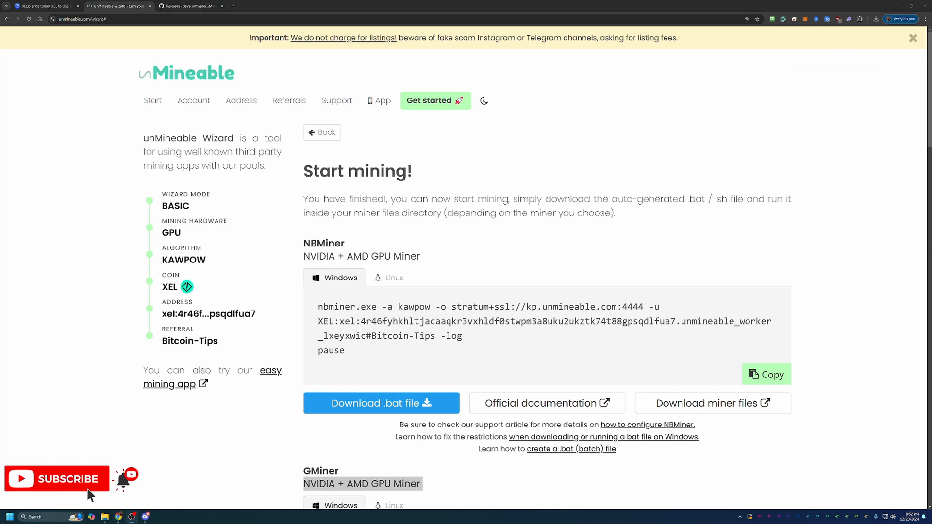